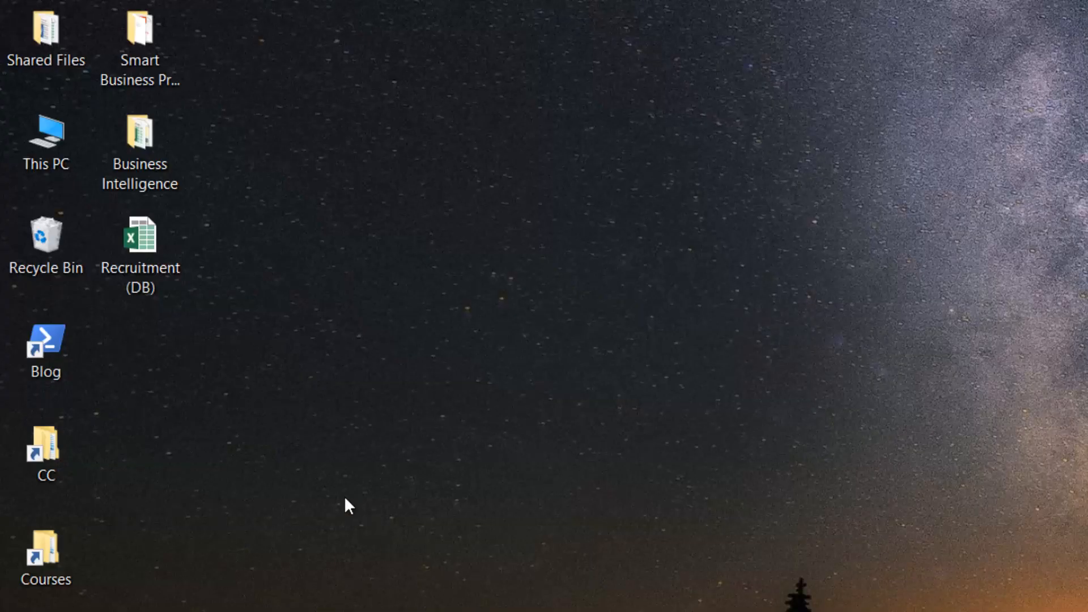
# Step: Open the Shared Files folder from the desktop in File Explorer
pyautogui.click(46, 39)
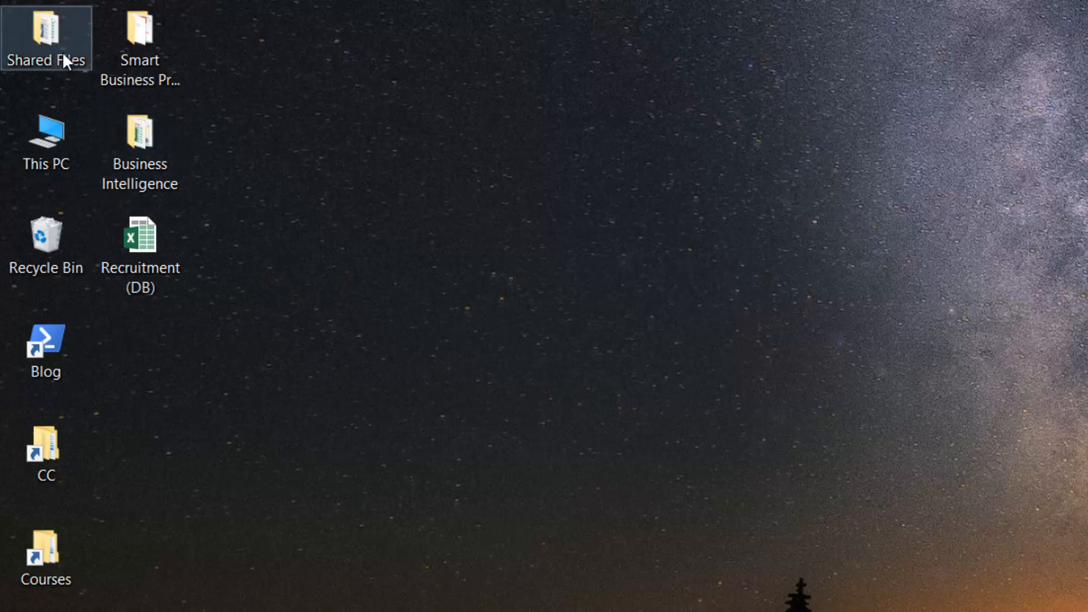
pyautogui.moveTo(59, 53)
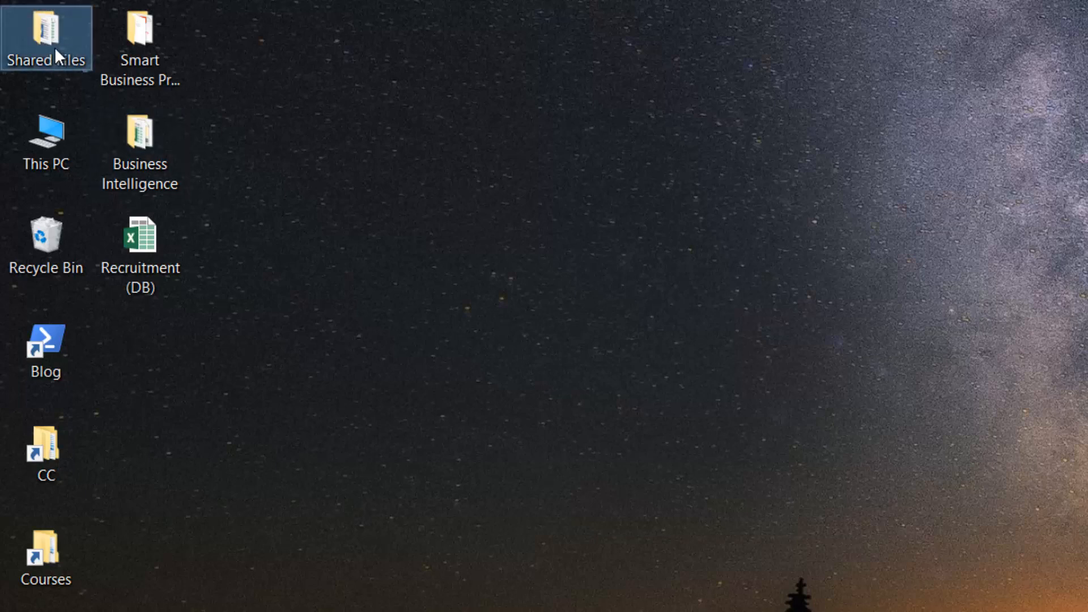
pyautogui.doubleClick(45, 33)
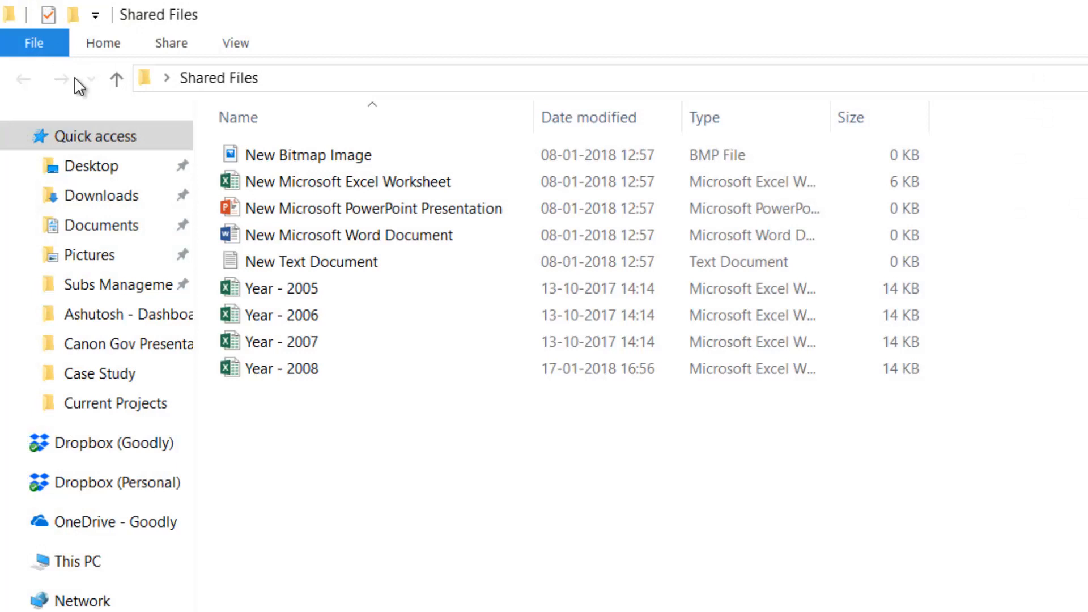
pyautogui.moveTo(381, 442)
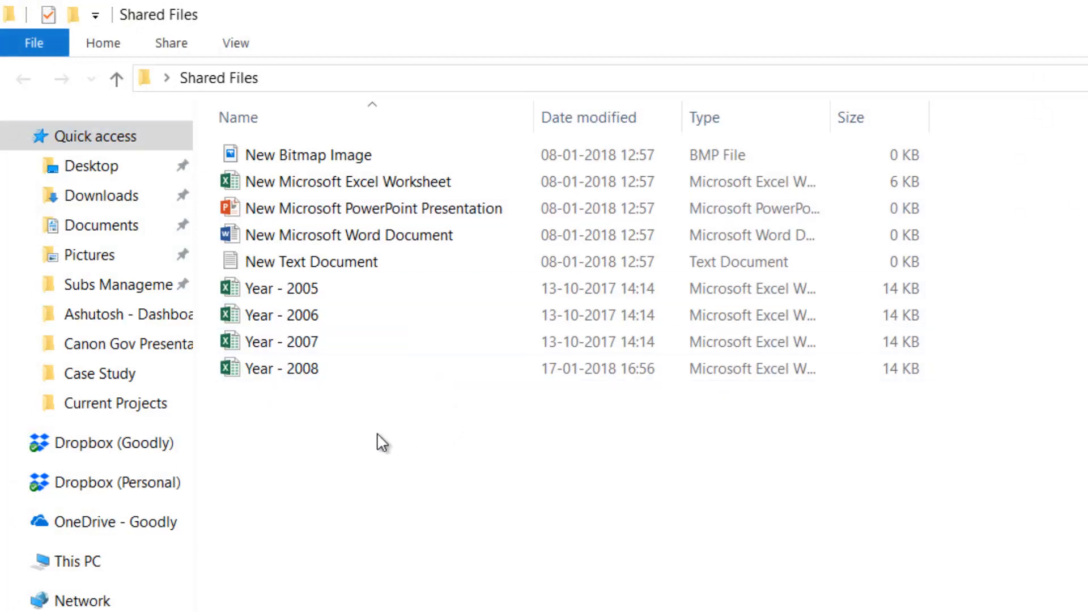
pyautogui.moveTo(320, 416)
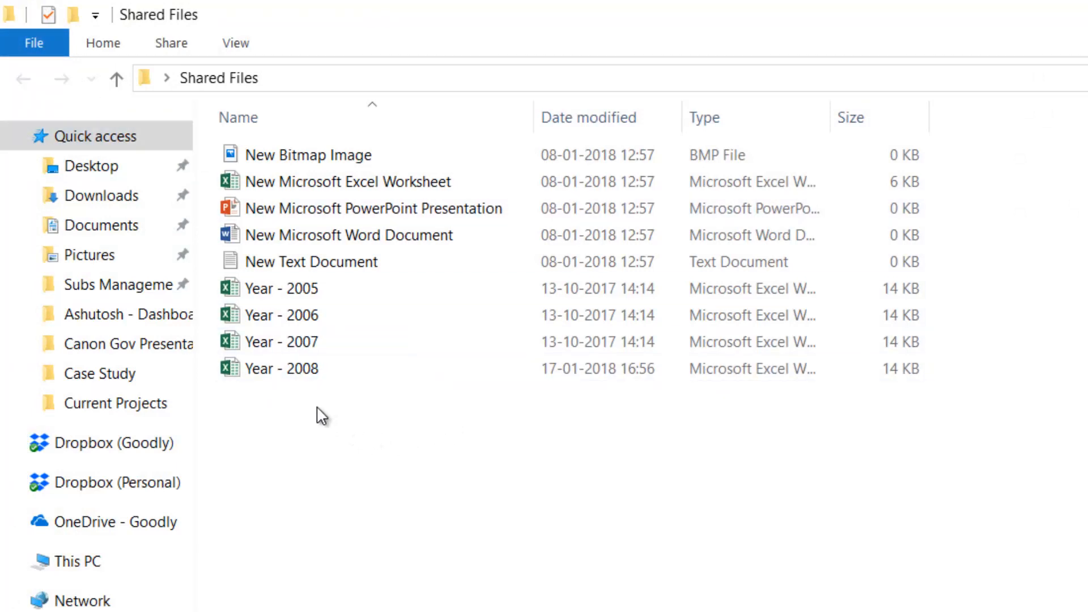
# Step: Look through the folder's Year - 2005 to Year - 2008 workbooks and blank files
pyautogui.click(282, 288)
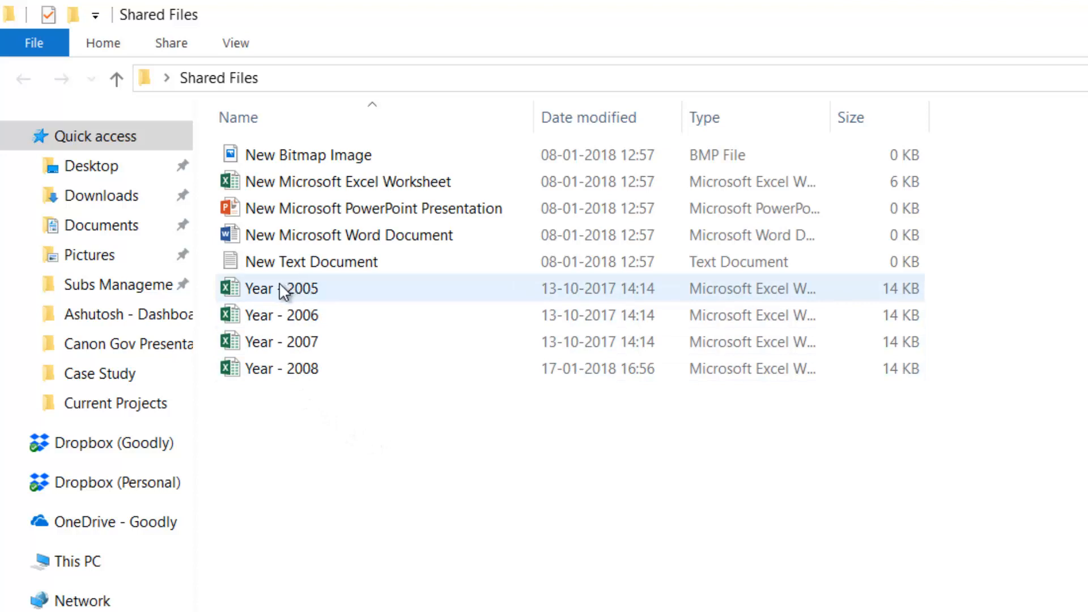
pyautogui.click(284, 314)
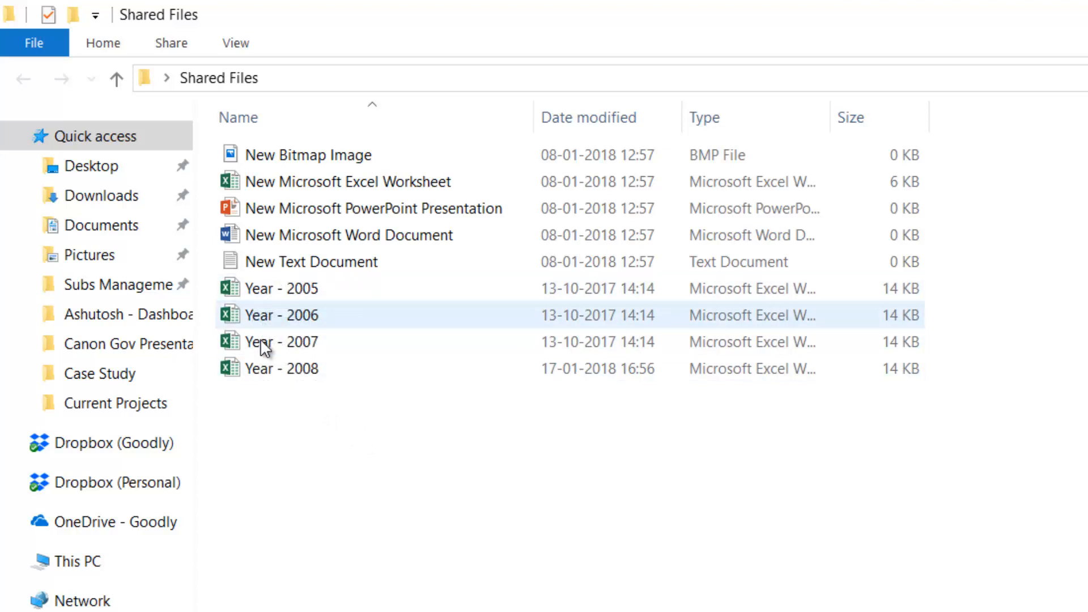
pyautogui.moveTo(277, 368)
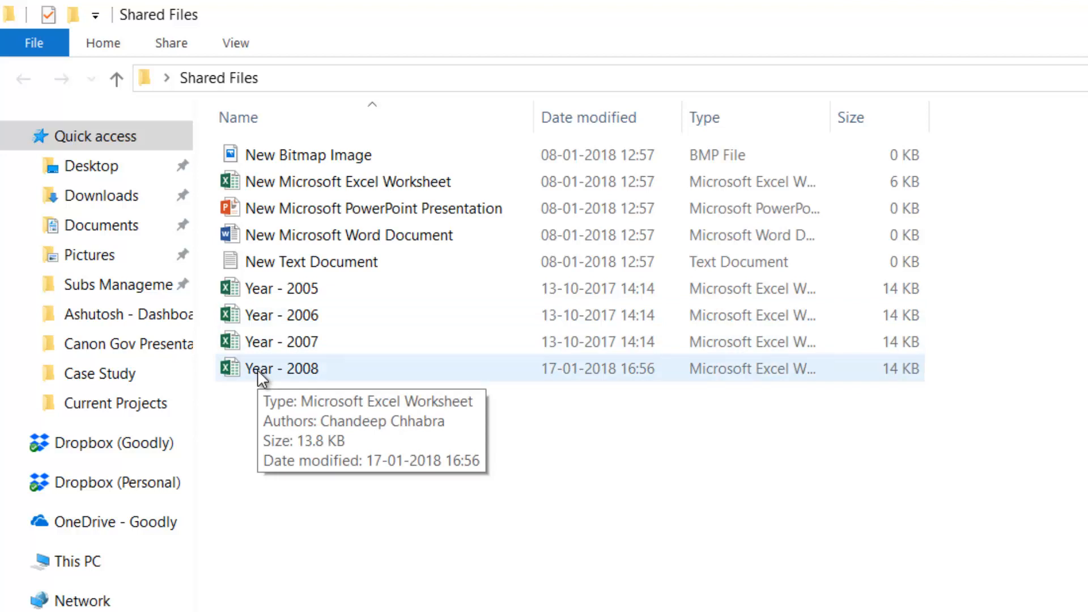
pyautogui.moveTo(268, 354)
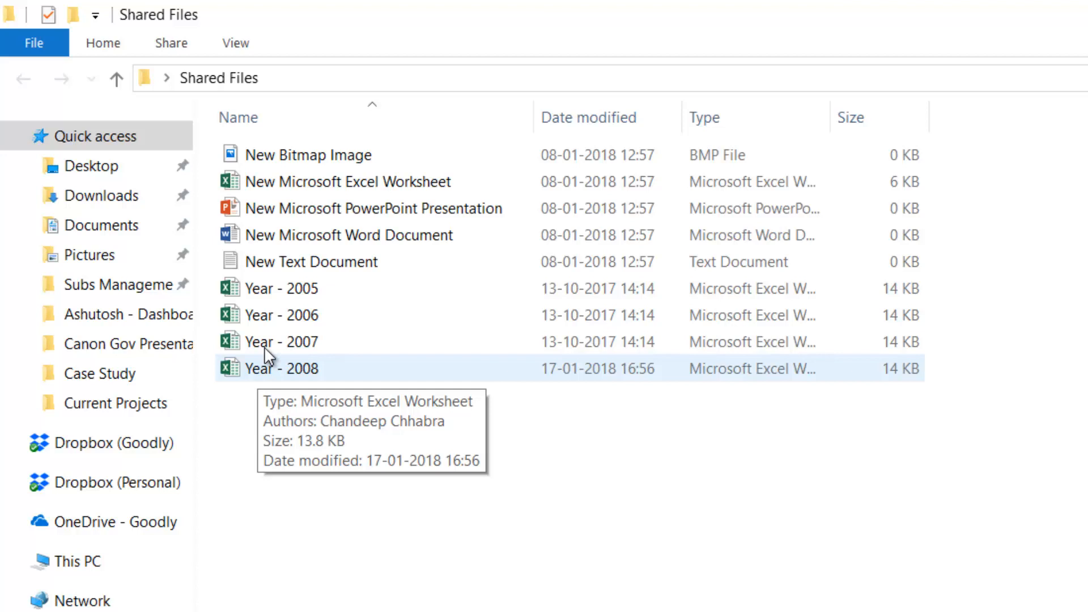
pyautogui.click(311, 261)
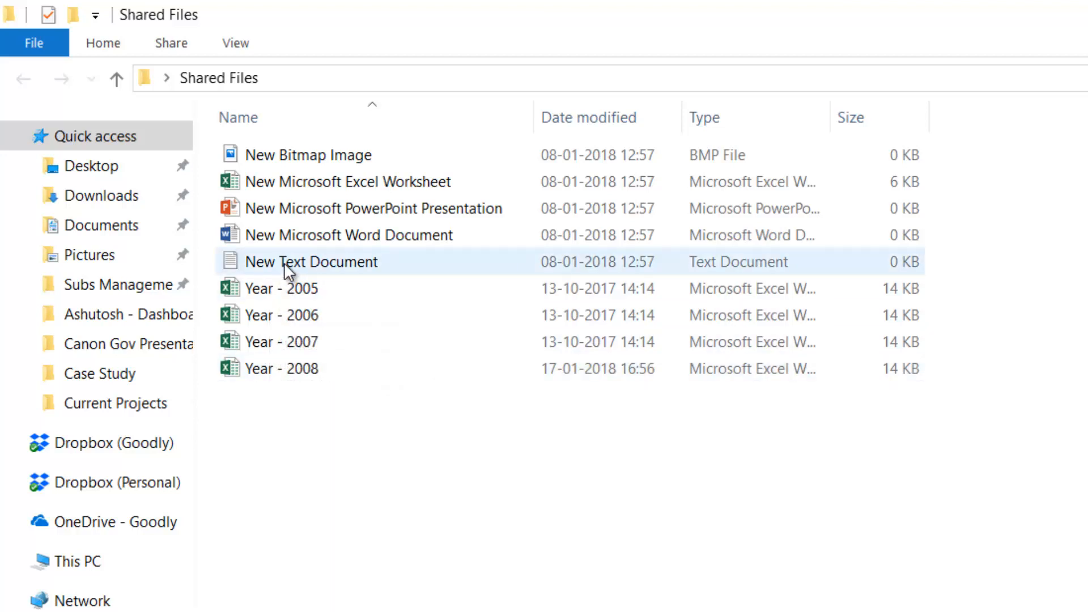
pyautogui.click(308, 154)
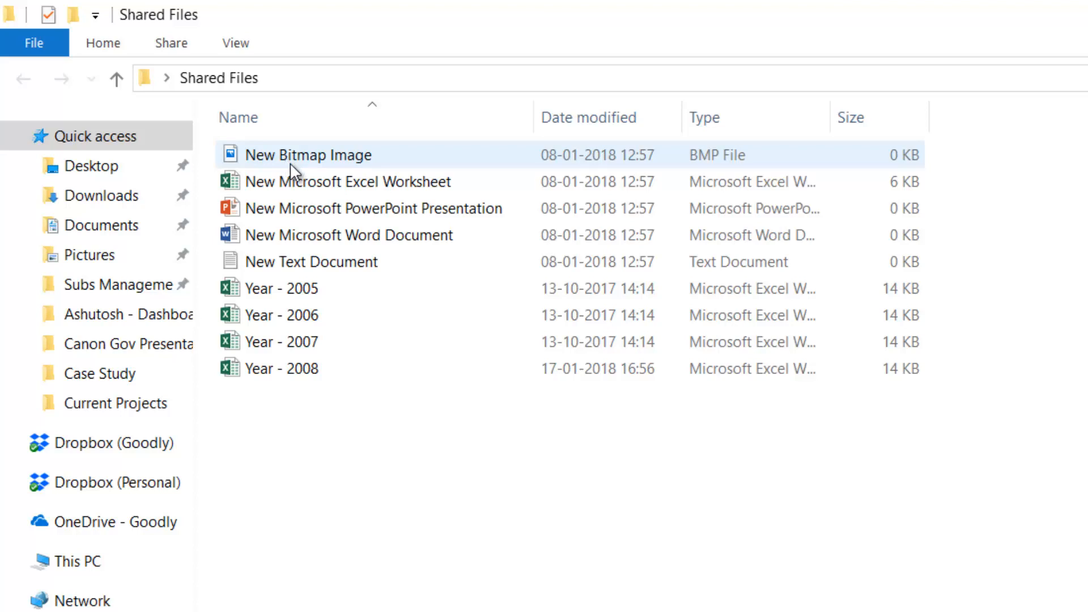
pyautogui.click(281, 368)
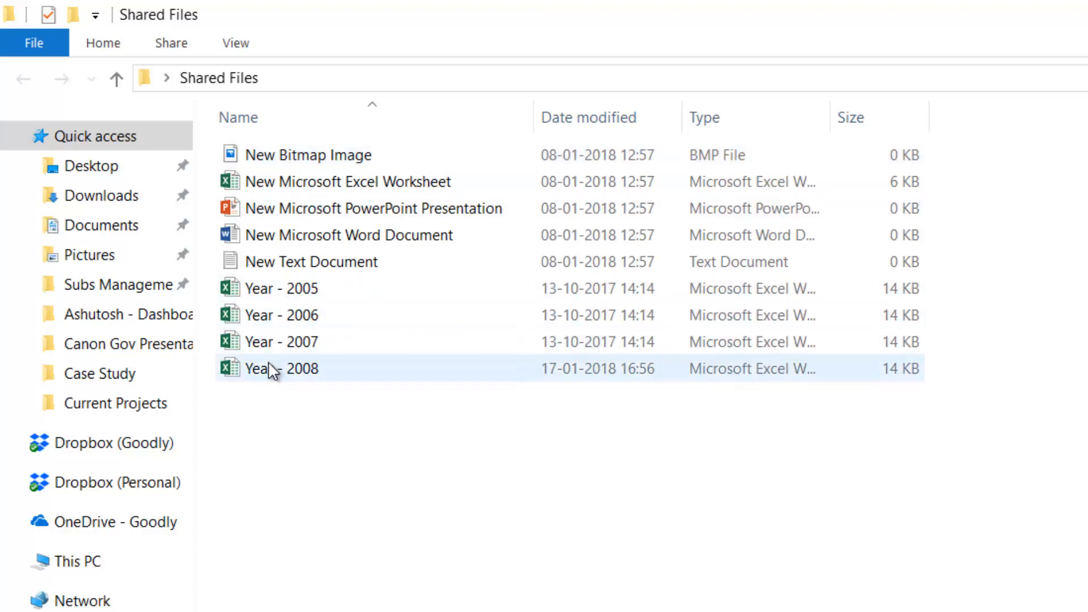
pyautogui.moveTo(277, 368)
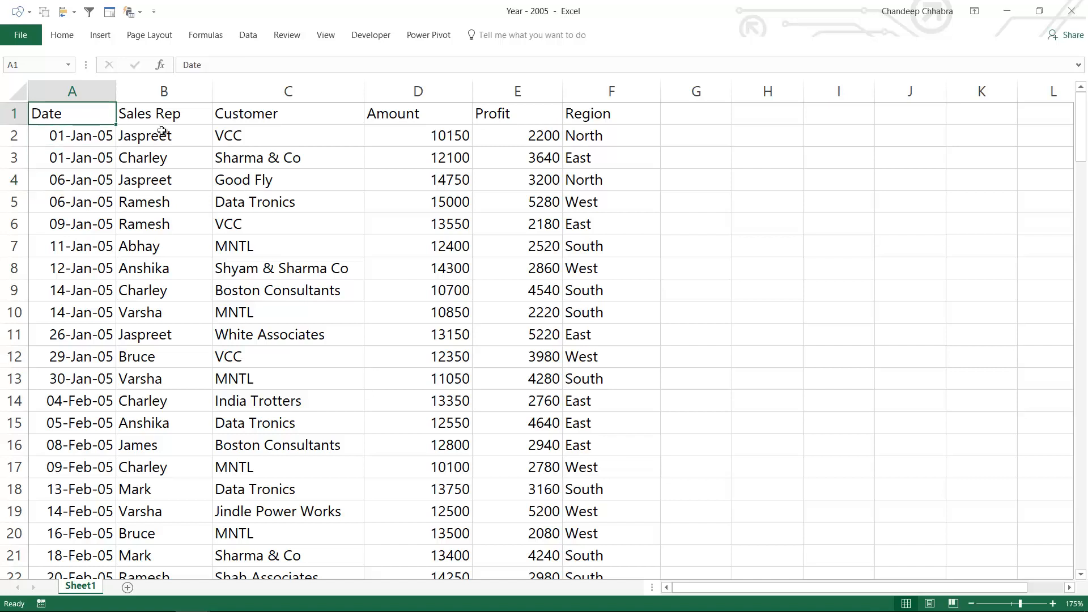
# Step: Inspect cells in the Year - 2005 sales table
pyautogui.click(287, 113)
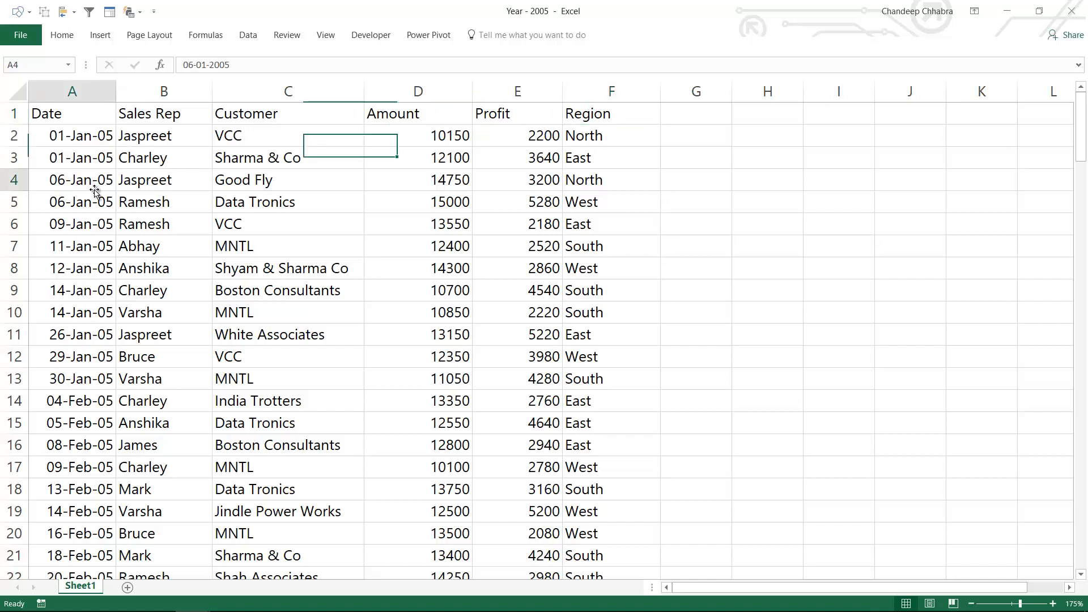
pyautogui.click(72, 180)
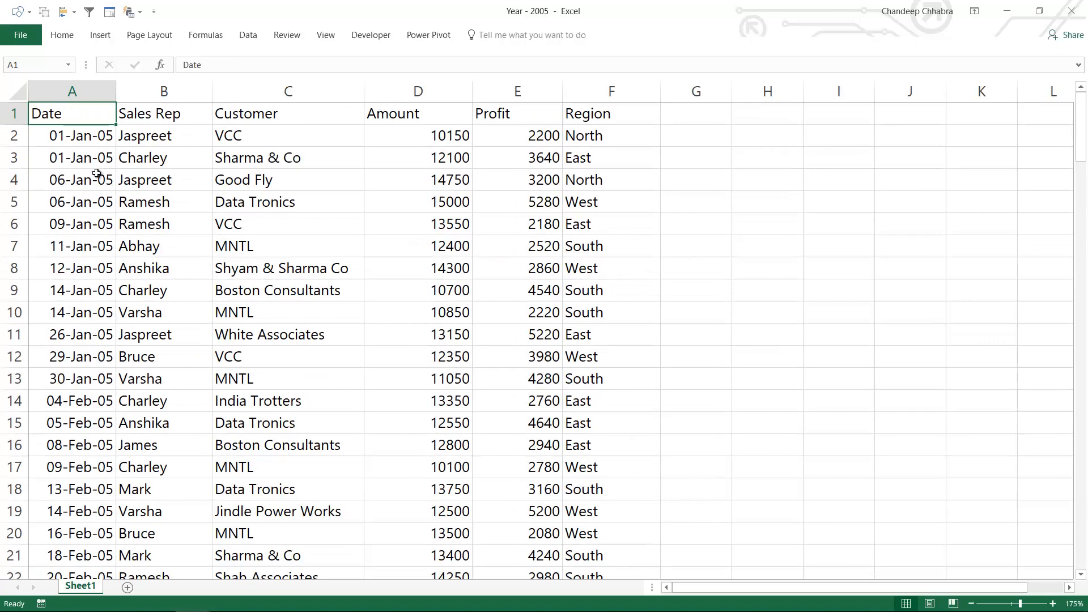
pyautogui.moveTo(137, 149)
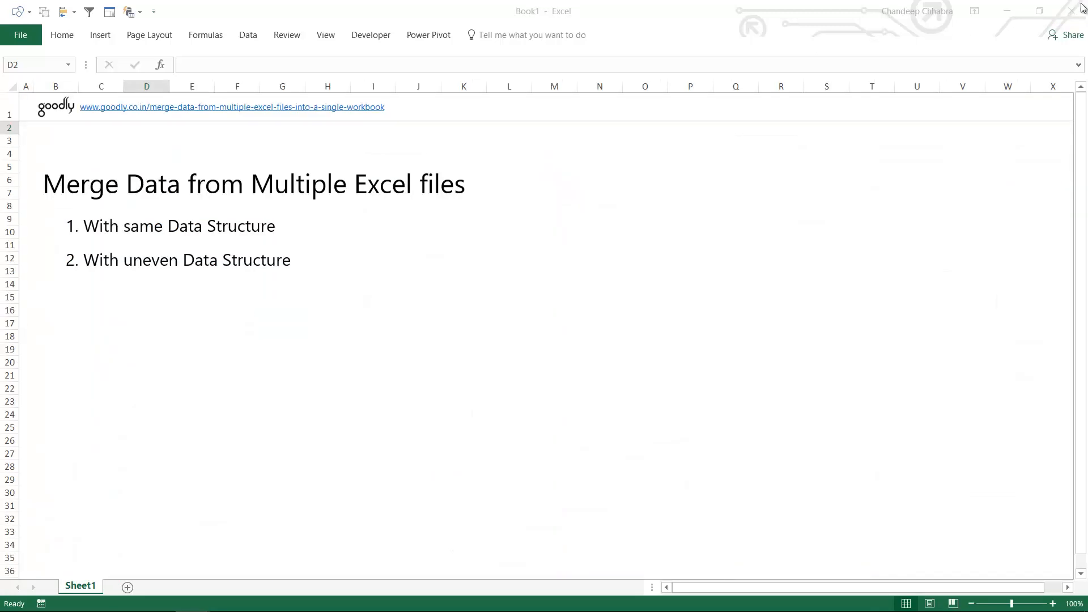
# Step: Close Year - 2005 and start a Get Data > From Folder import in Book1
pyautogui.click(595, 347)
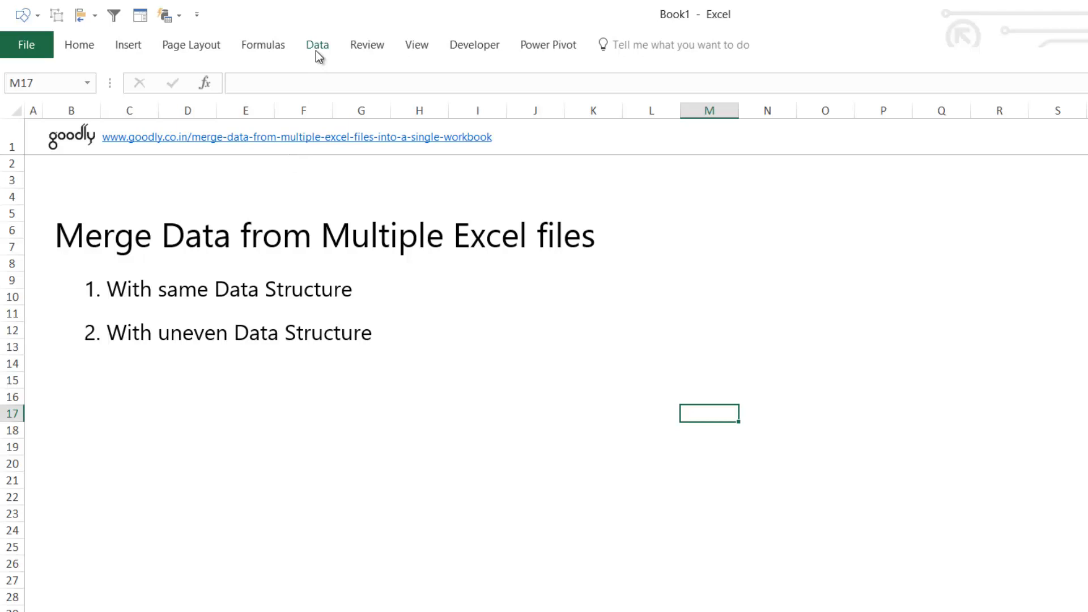
pyautogui.moveTo(594, 55)
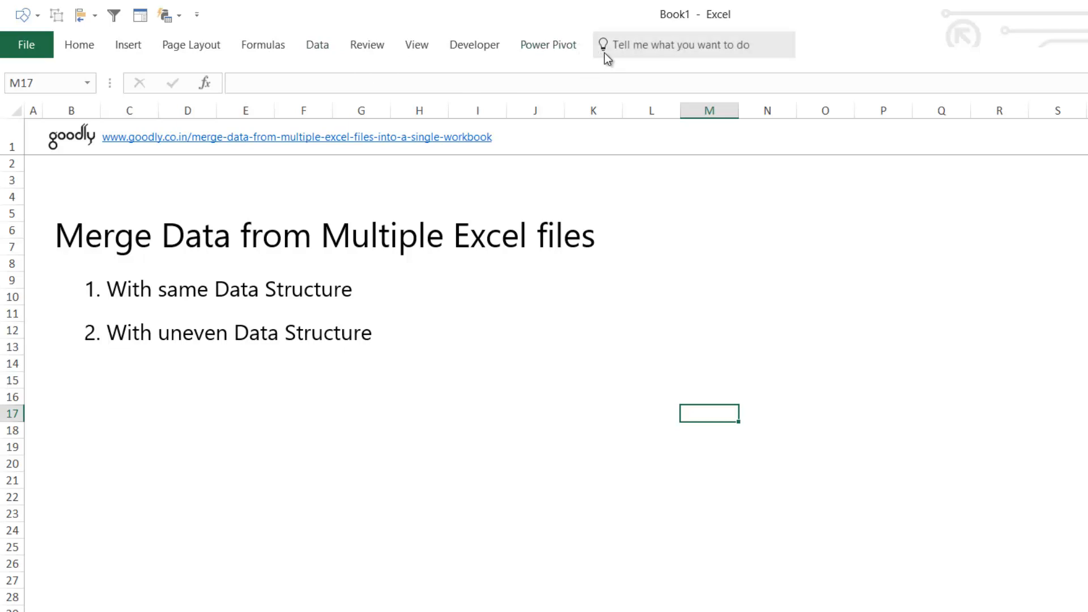
pyautogui.click(317, 44)
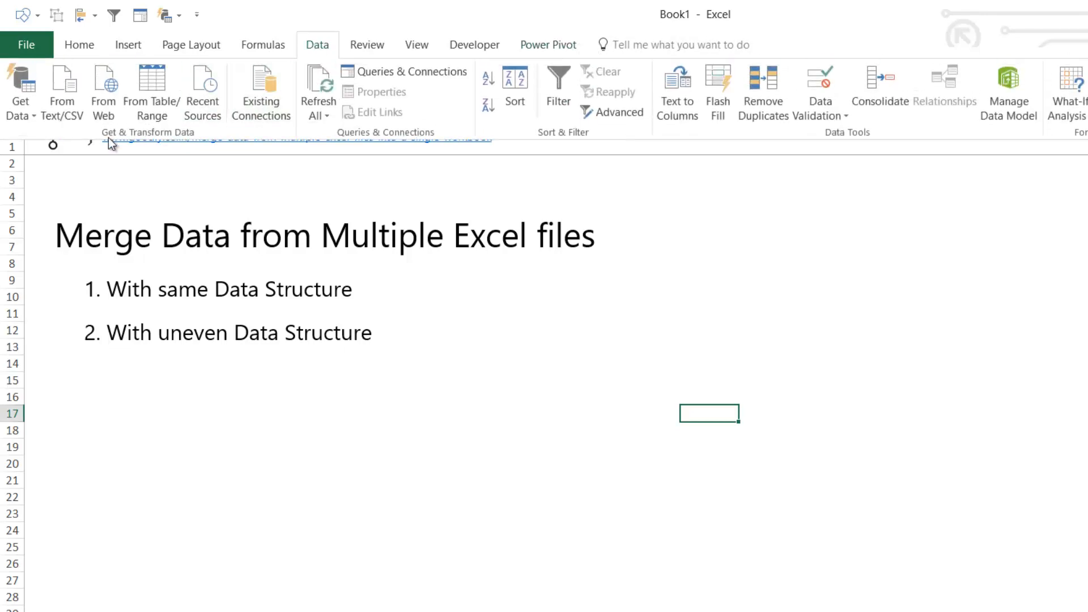
pyautogui.click(19, 90)
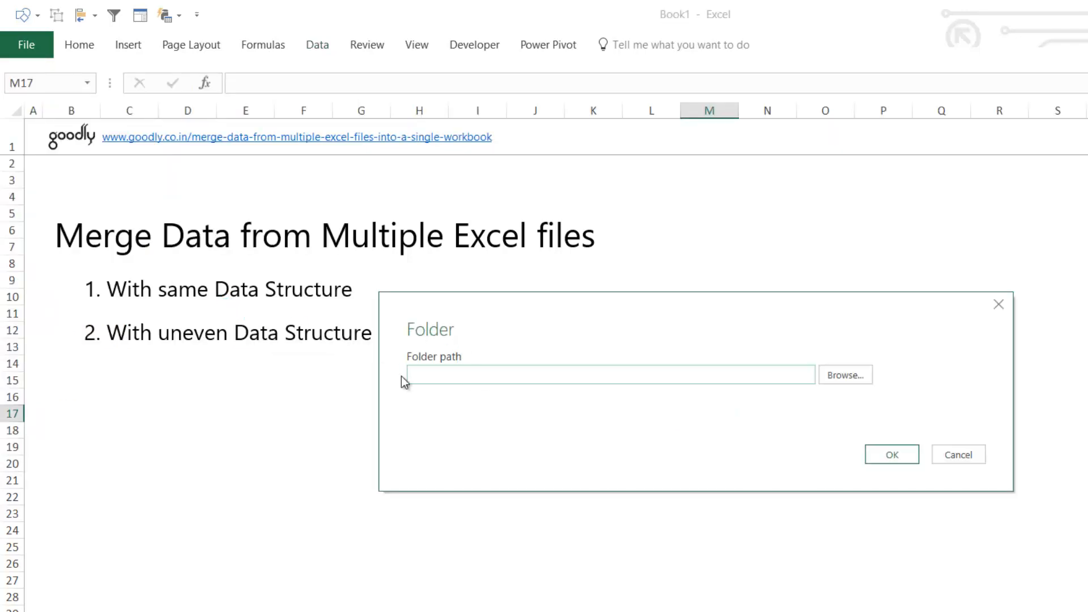
# Step: Browse to the desktop's Shared Files folder as the source path and confirm it
pyautogui.click(844, 375)
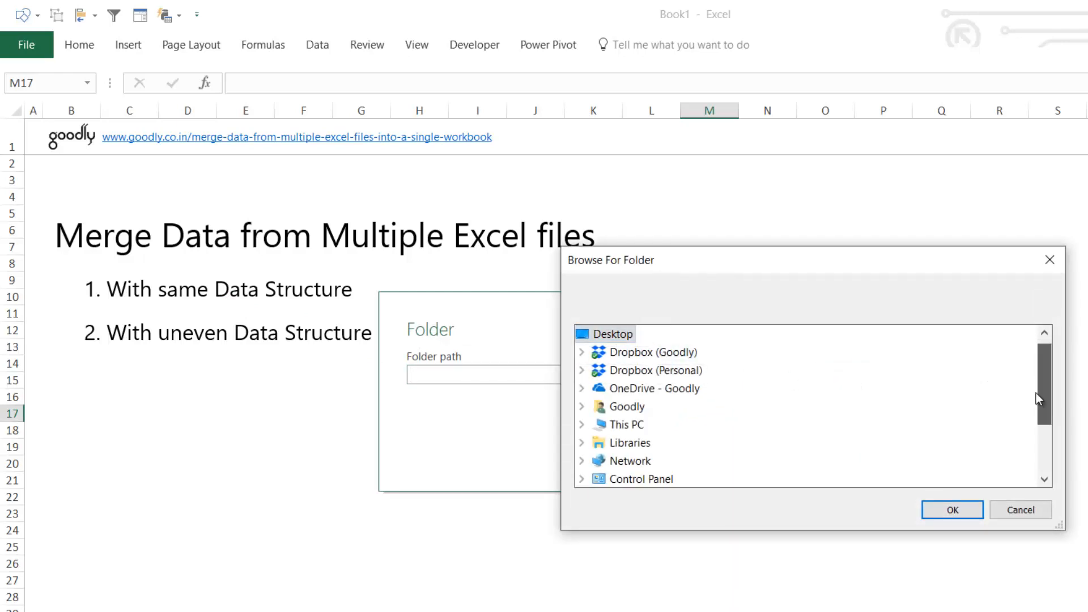
pyautogui.scroll(-3)
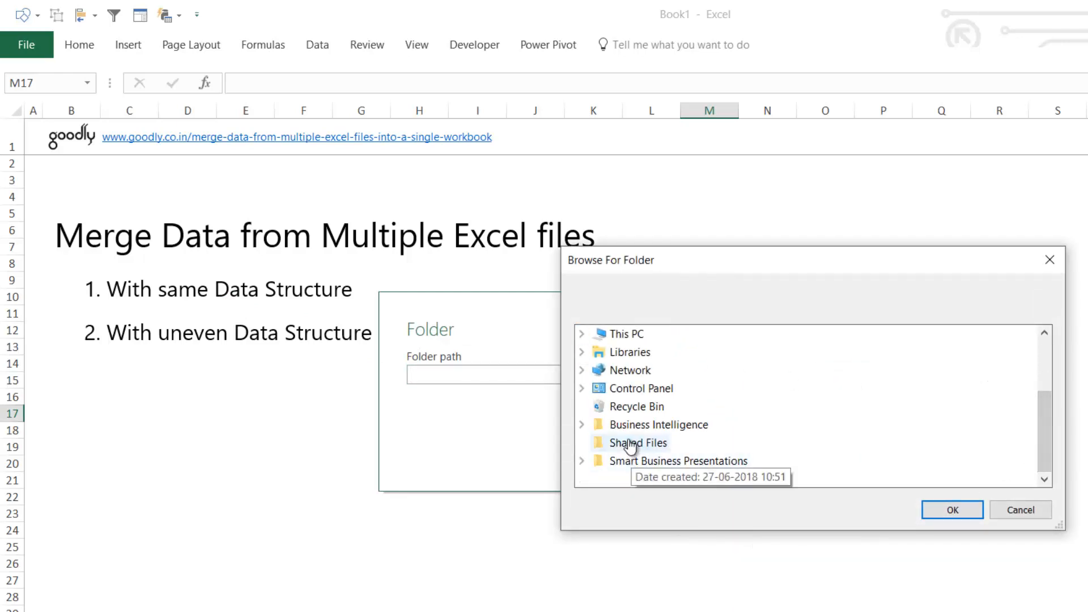
pyautogui.click(951, 509)
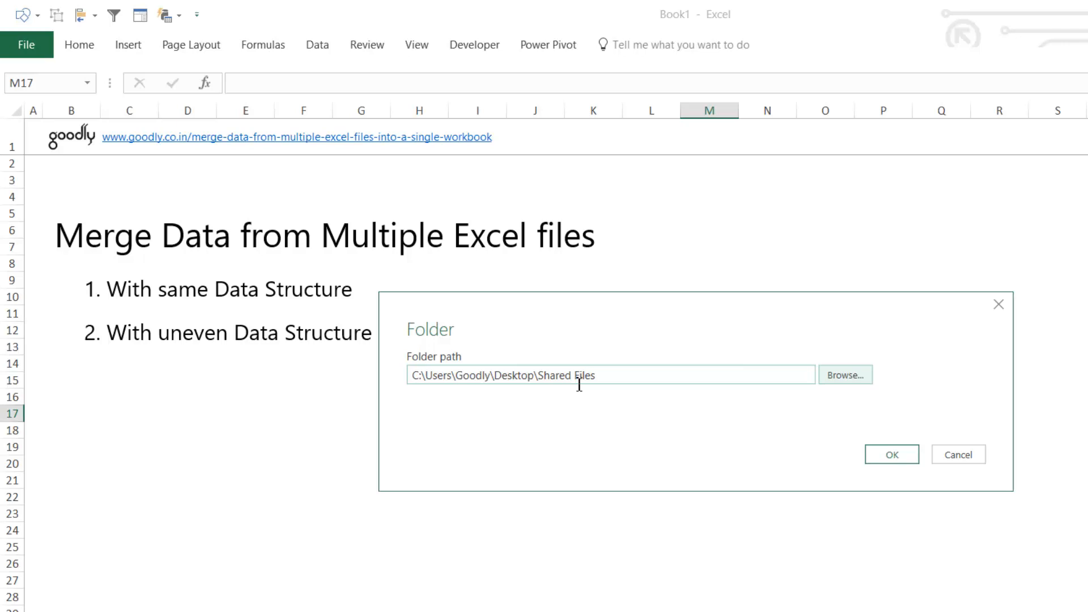
pyautogui.moveTo(892, 454)
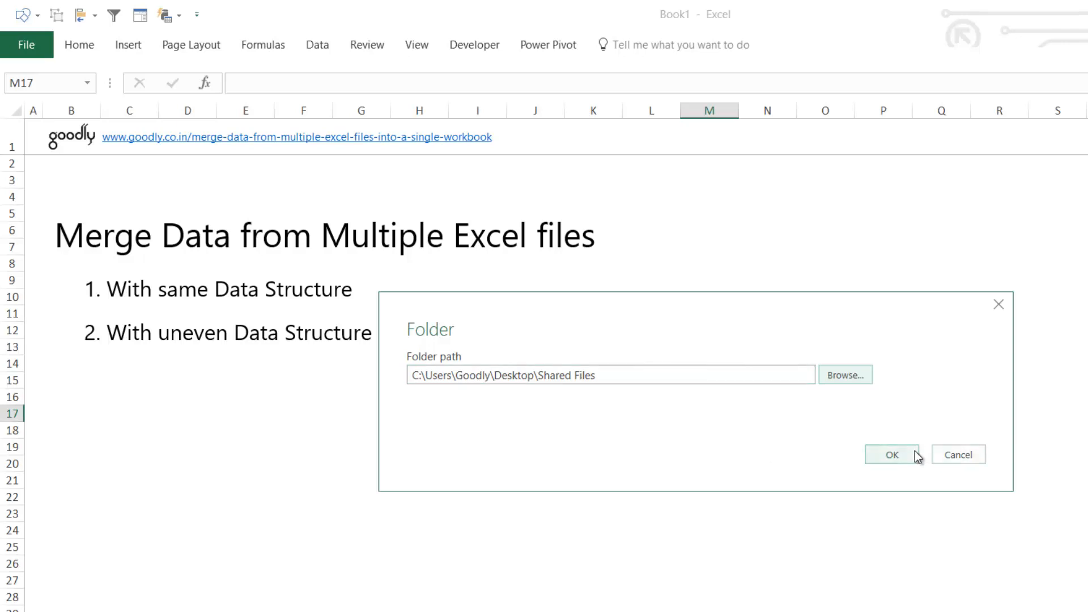
pyautogui.click(892, 455)
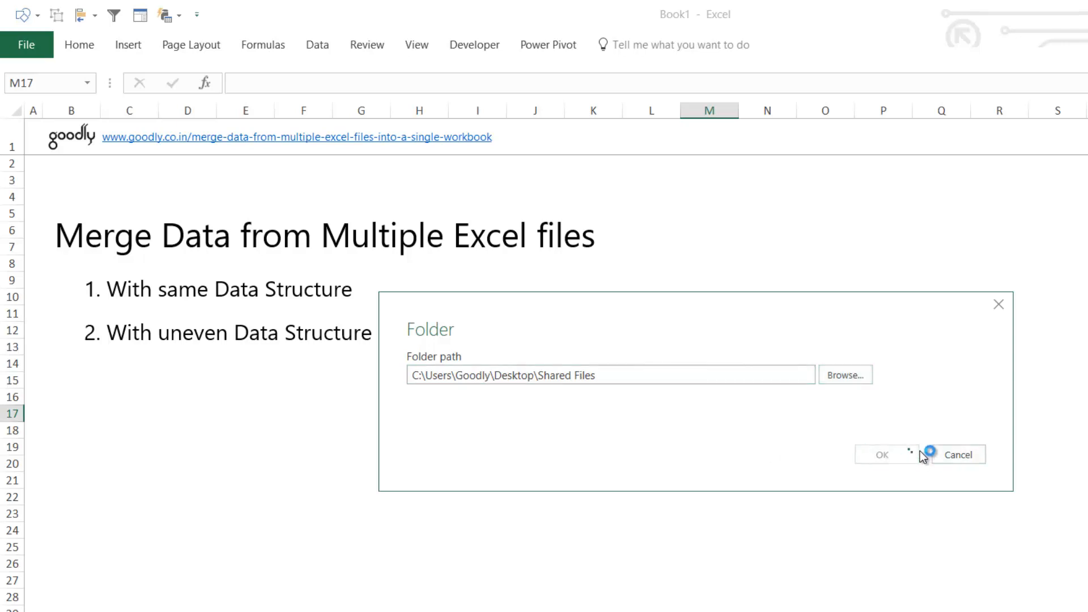
pyautogui.click(882, 455)
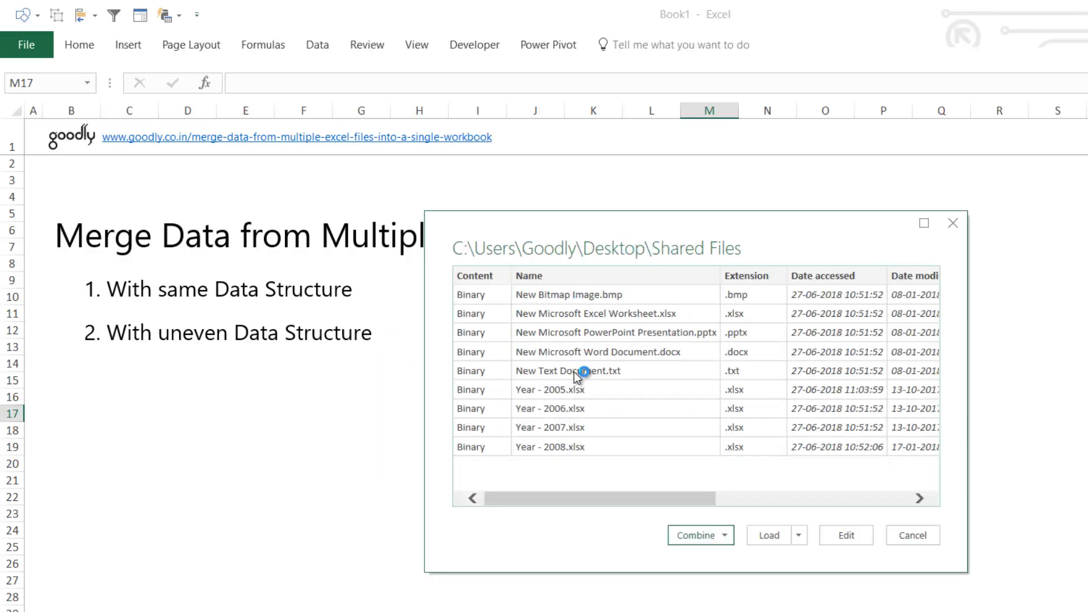
pyautogui.moveTo(578, 428)
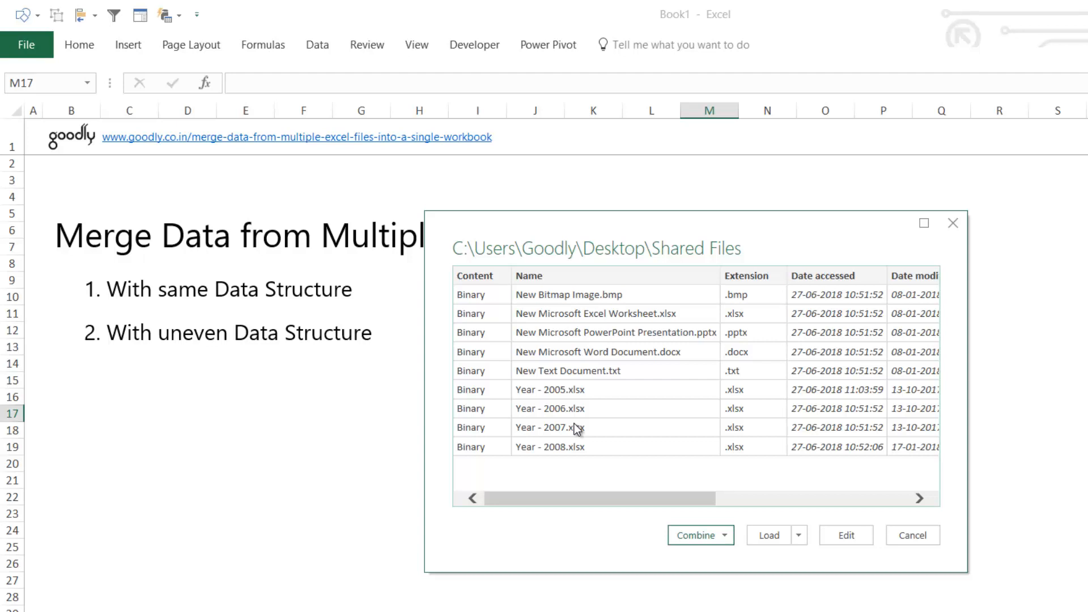
pyautogui.moveTo(677, 435)
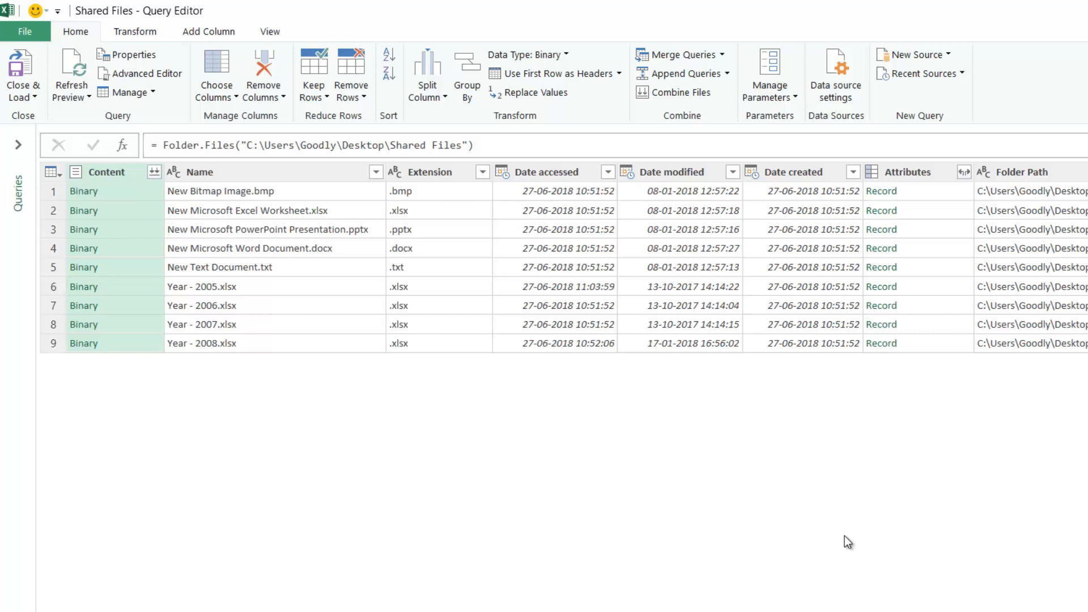
pyautogui.moveTo(179, 319)
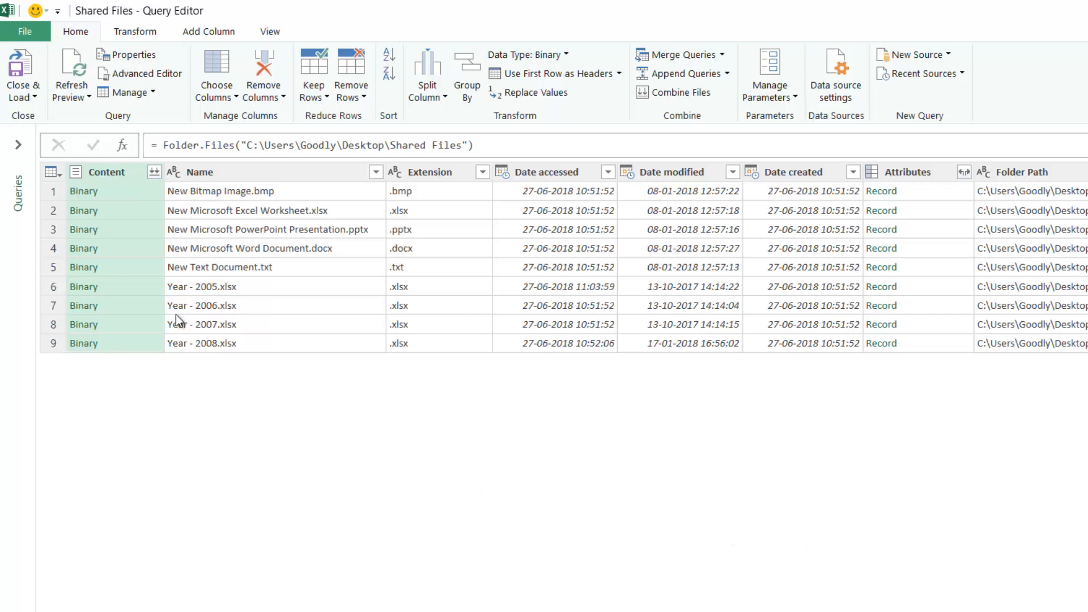
pyautogui.moveTo(430, 210)
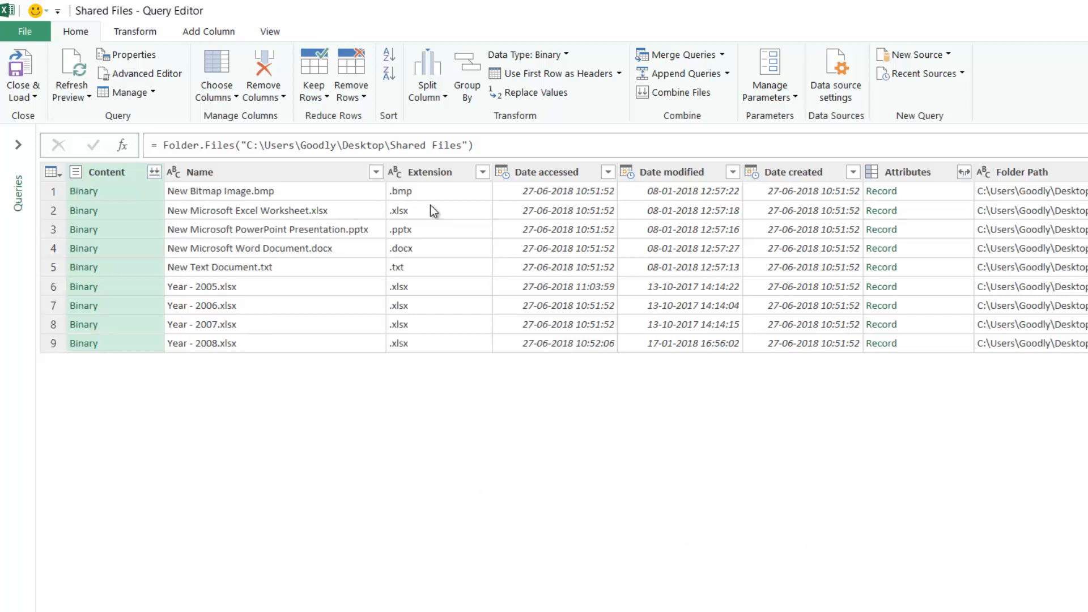
pyautogui.moveTo(473, 284)
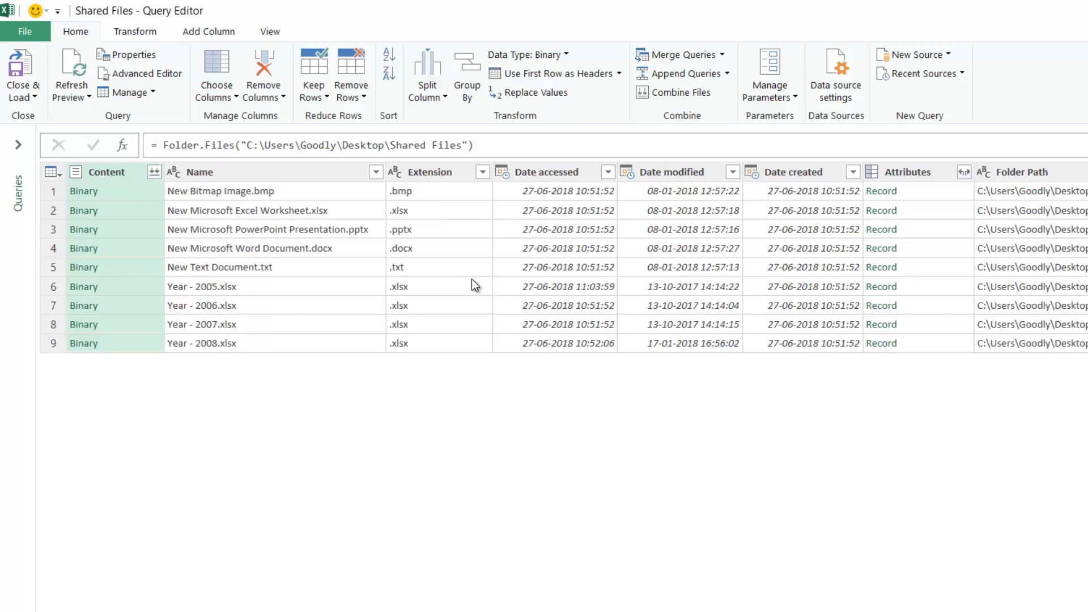
pyautogui.moveTo(236, 340)
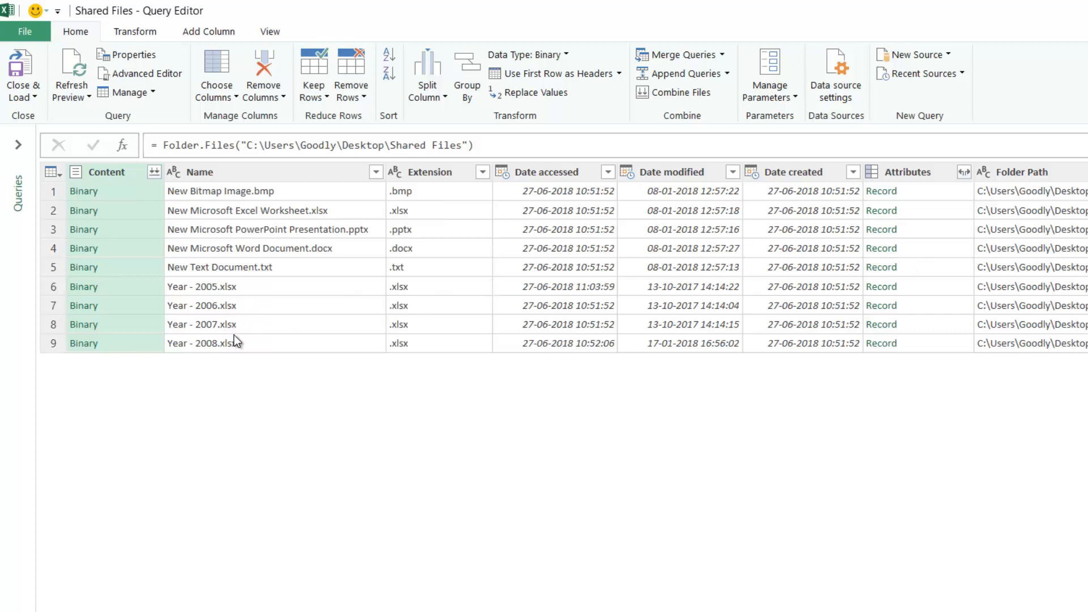
pyautogui.moveTo(250, 344)
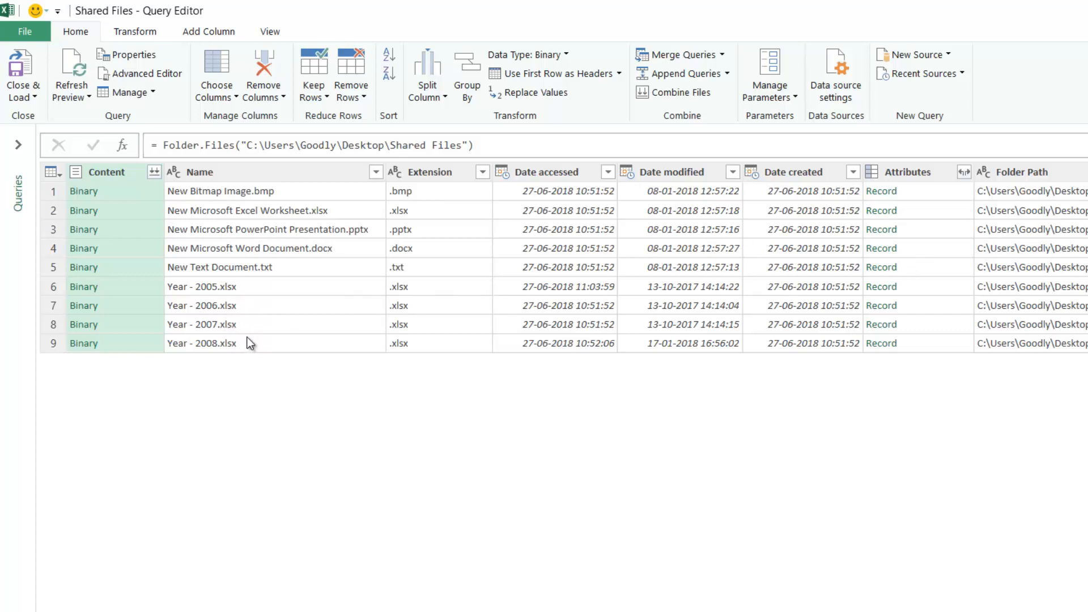
pyautogui.moveTo(376, 180)
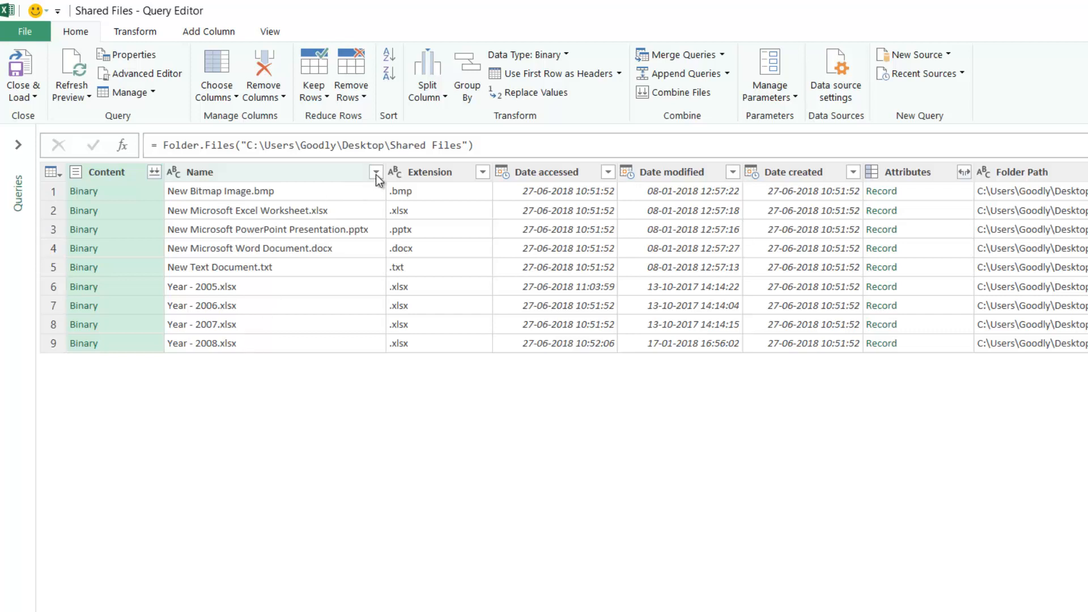
# Step: Peek at the Name column filter options and leave them unchanged
pyautogui.click(377, 171)
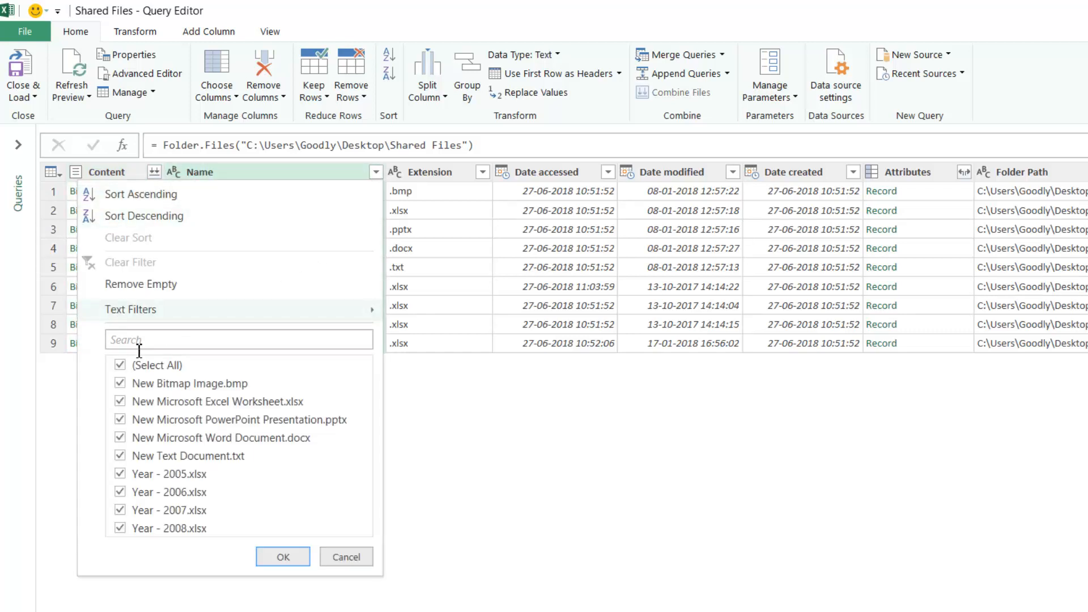
pyautogui.click(119, 364)
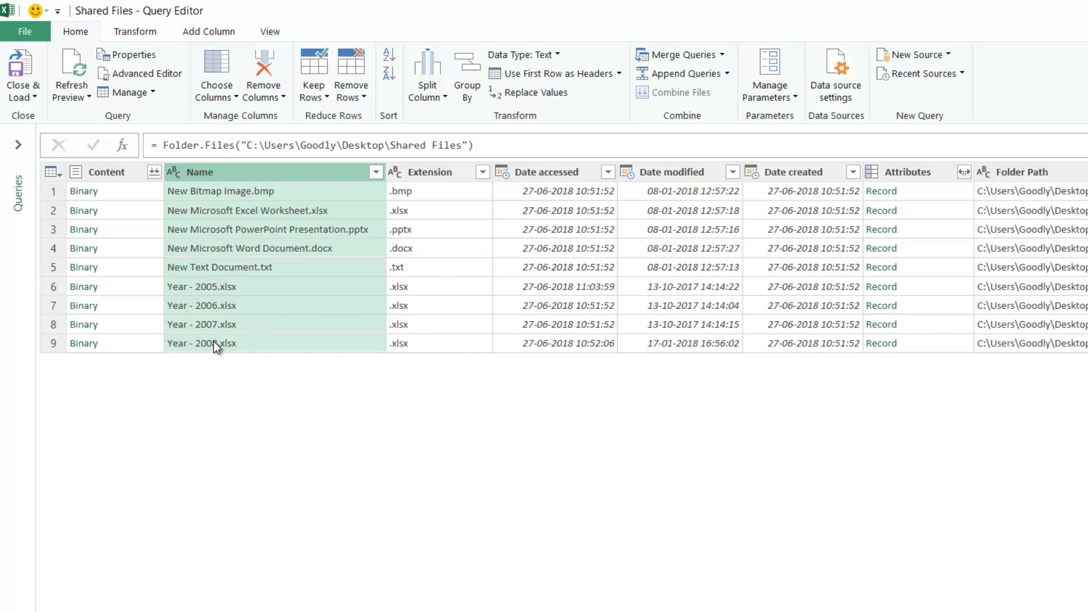
pyautogui.moveTo(220, 369)
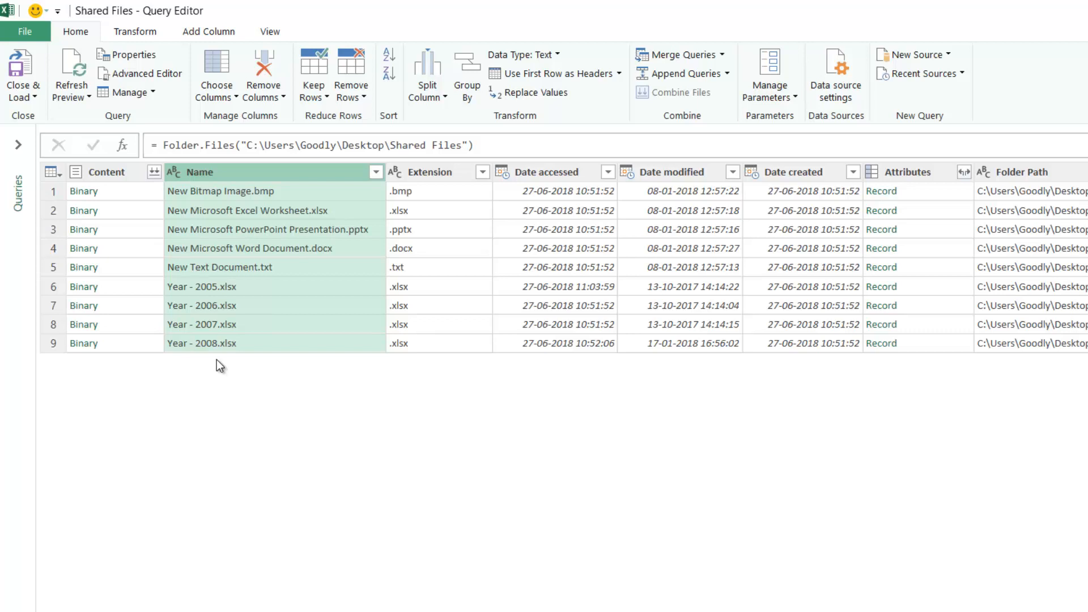
pyautogui.moveTo(450, 178)
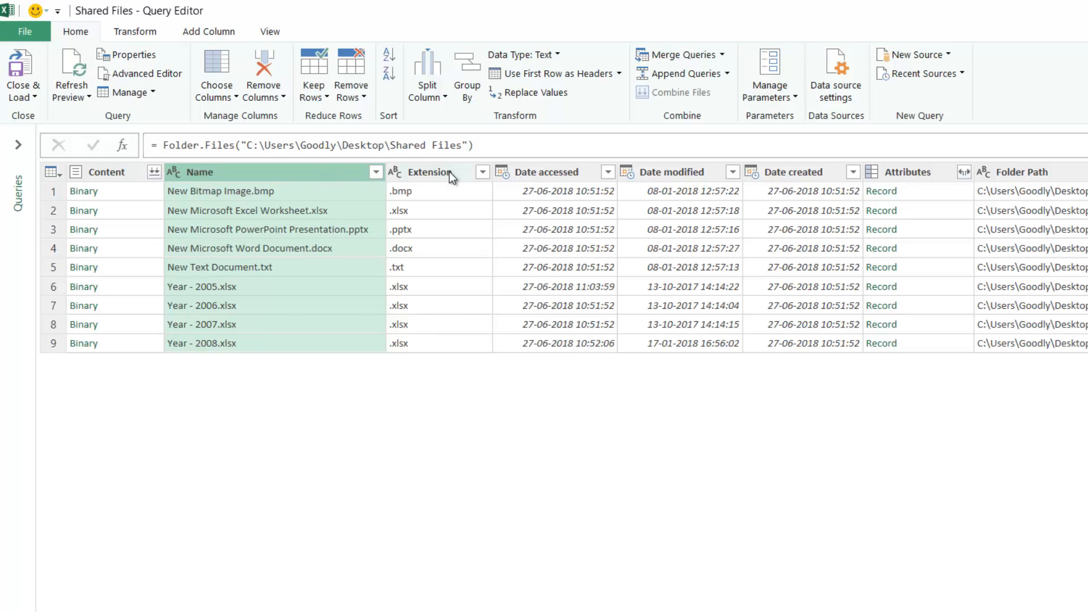
# Step: Filter the Extension column to keep only the .xlsx files
pyautogui.click(481, 172)
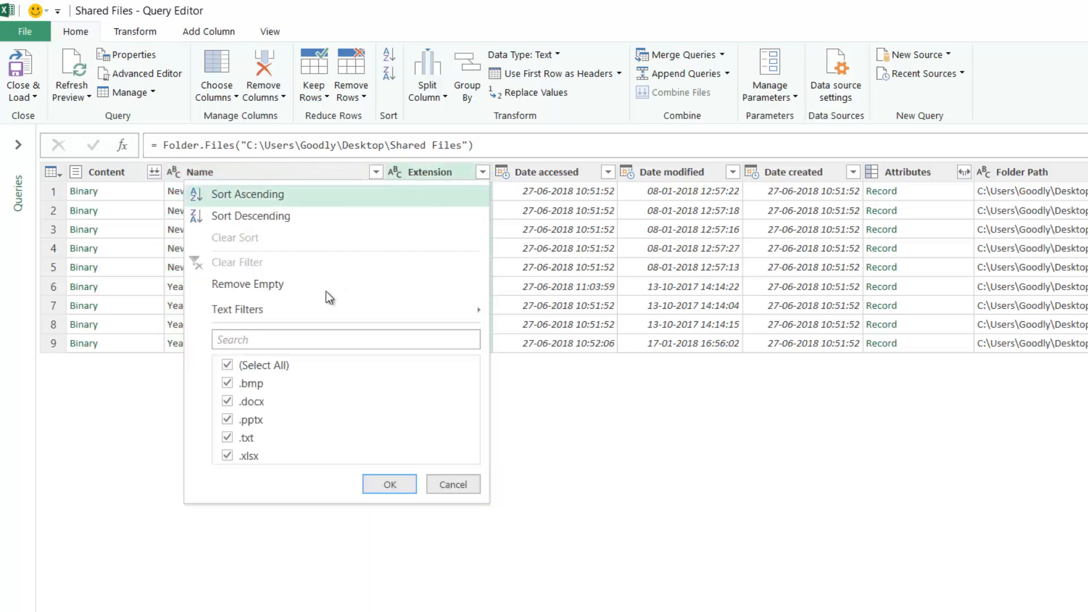
pyautogui.click(227, 364)
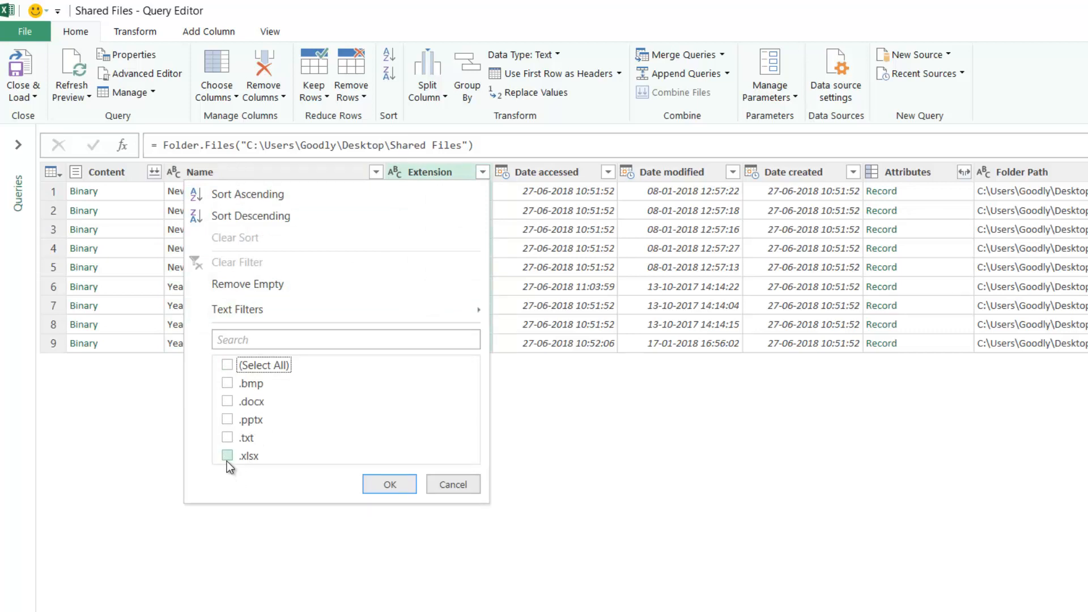
pyautogui.click(389, 484)
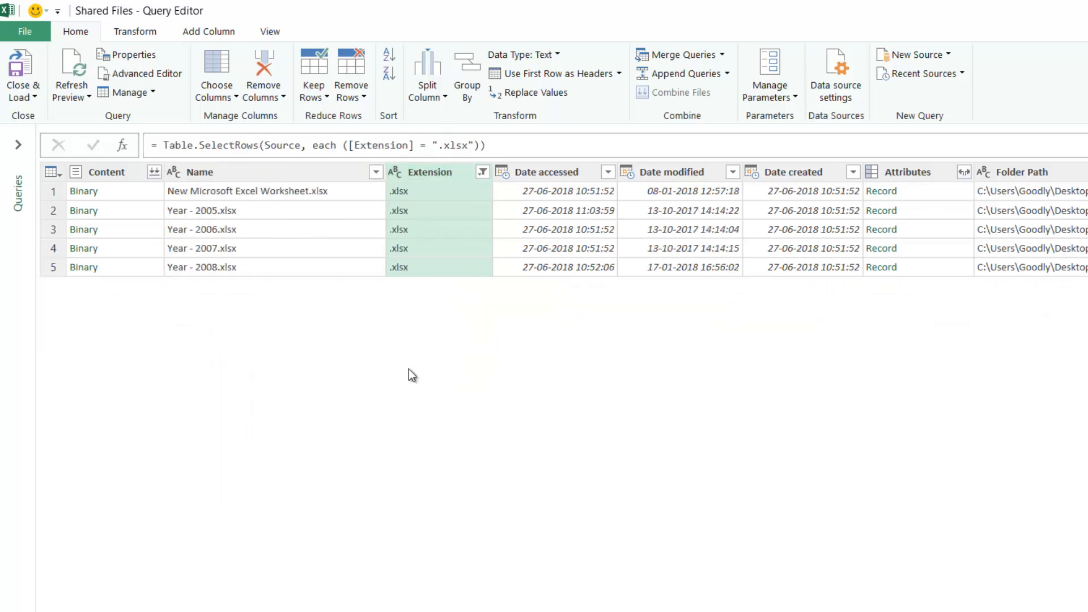
pyautogui.moveTo(186, 216)
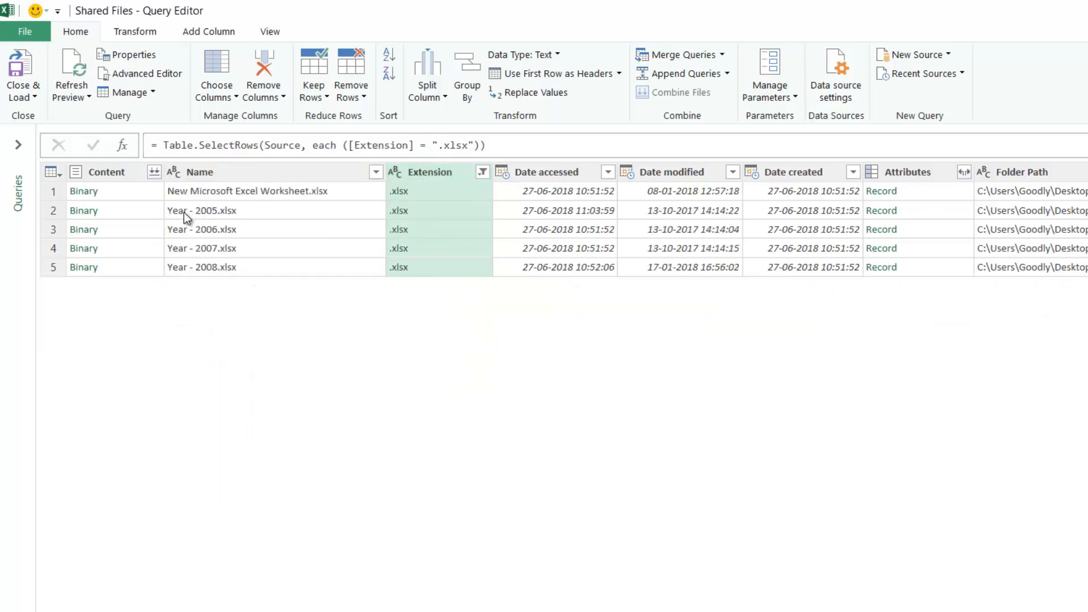
pyautogui.moveTo(193, 201)
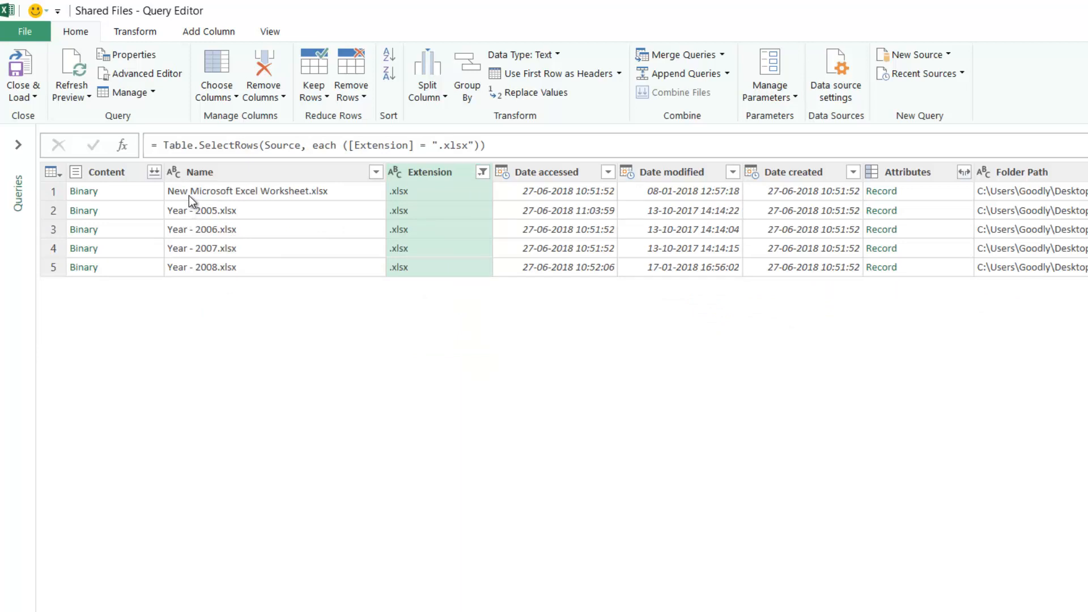
pyautogui.moveTo(162, 248)
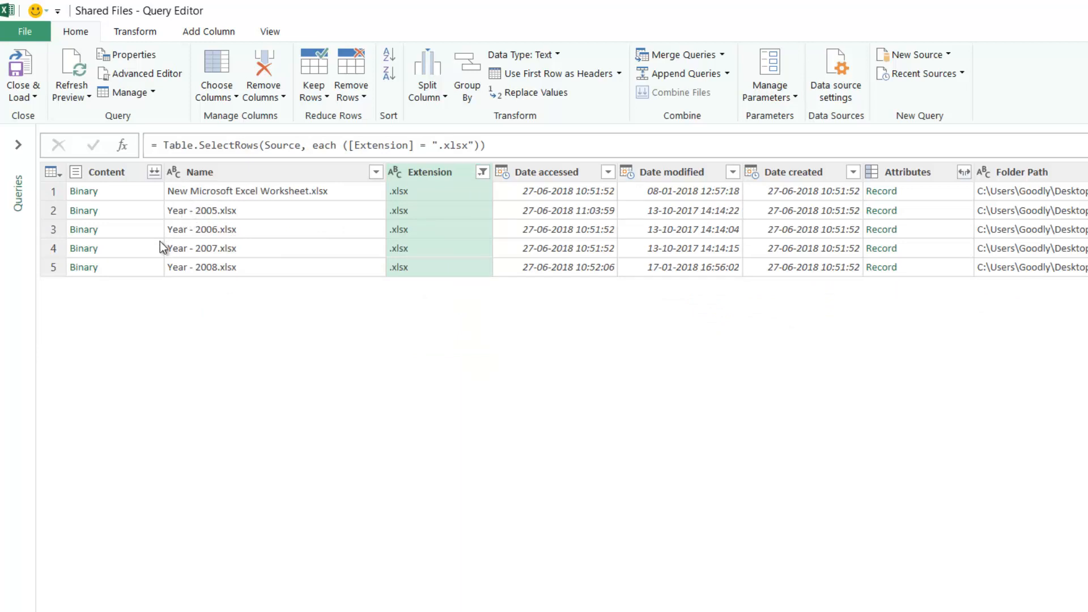
pyautogui.moveTo(208, 274)
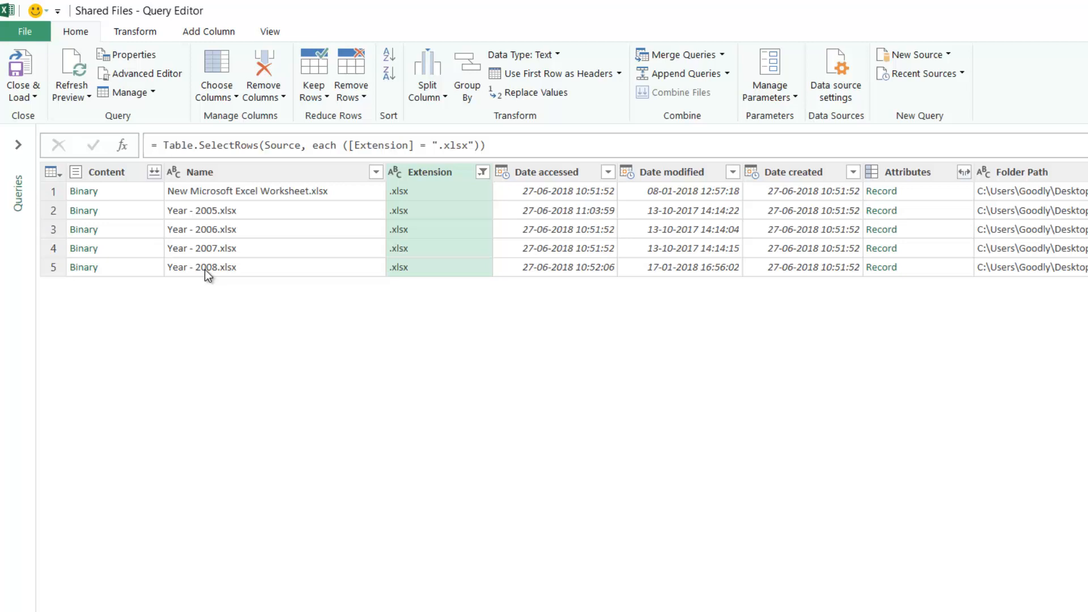
pyautogui.moveTo(178, 235)
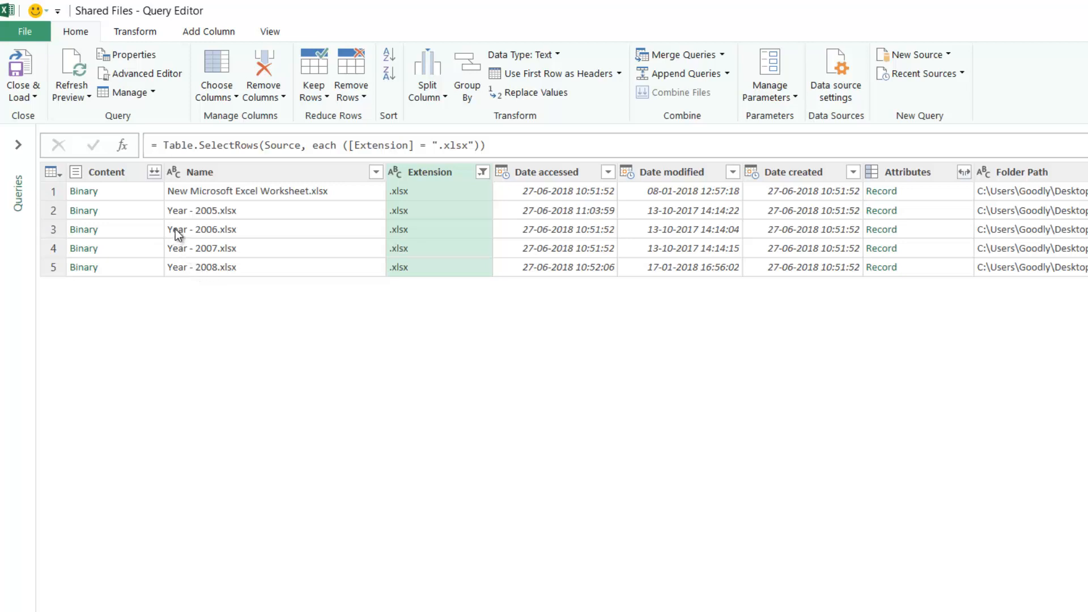
pyautogui.moveTo(196, 220)
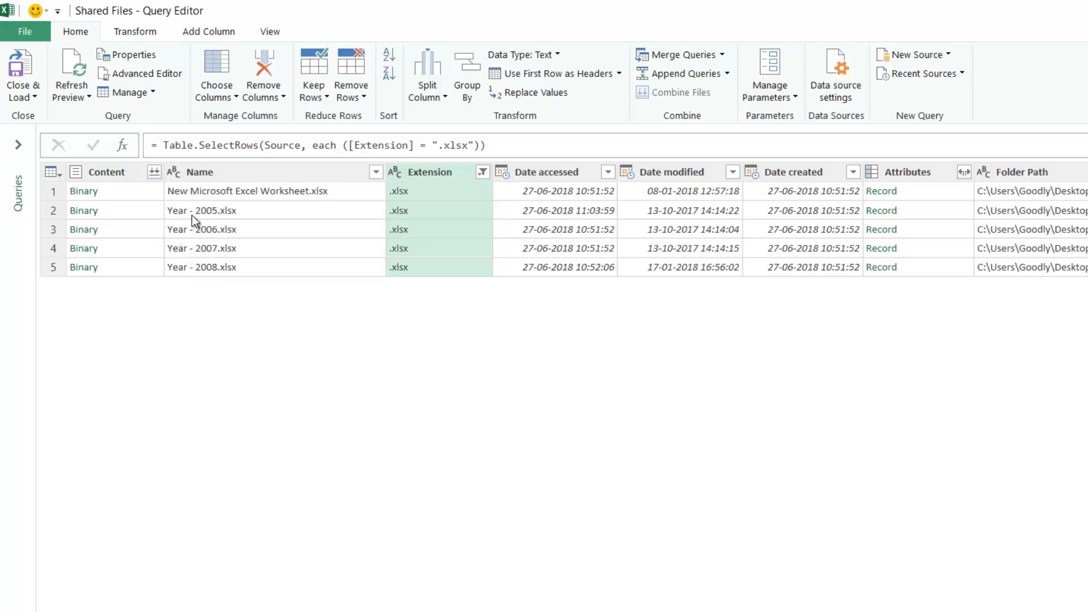
pyautogui.moveTo(340, 234)
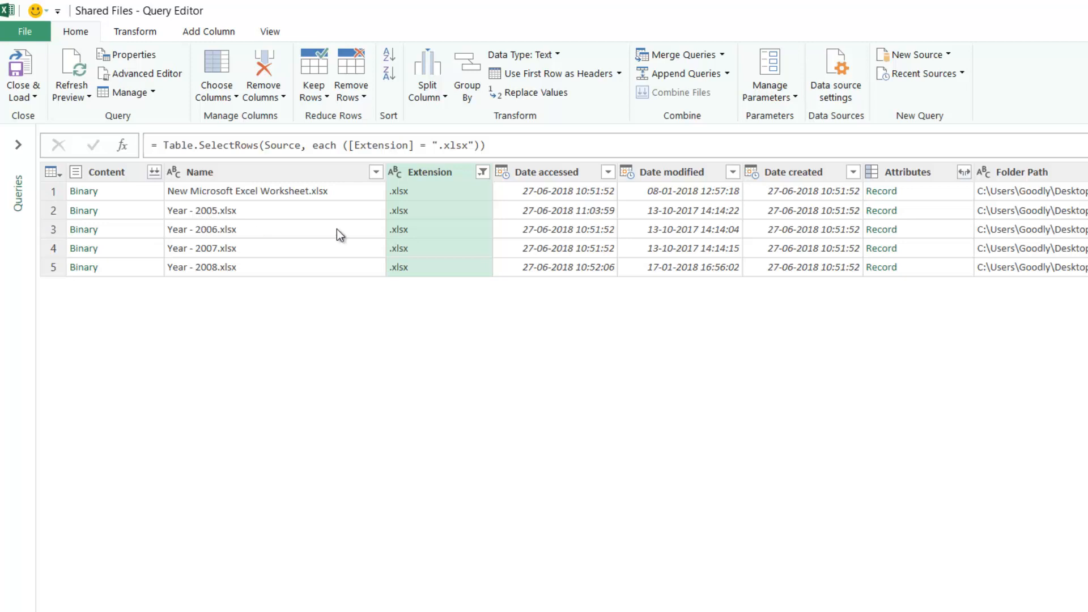
# Step: Filter the Name column to rows containing 'Year - 20', leaving the four yearly workbooks
pyautogui.click(377, 171)
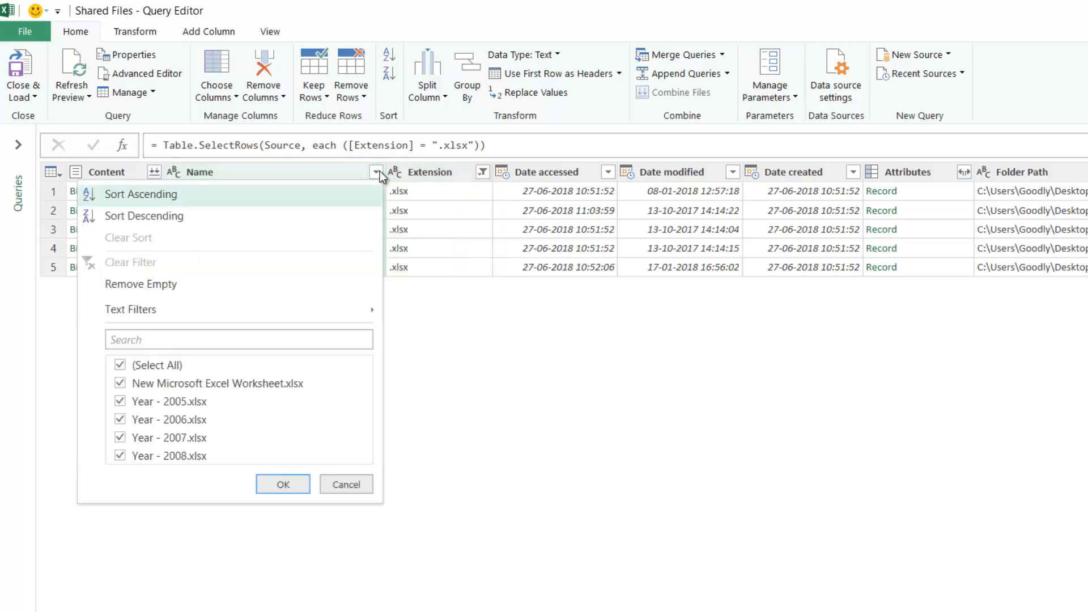
pyautogui.moveTo(172, 309)
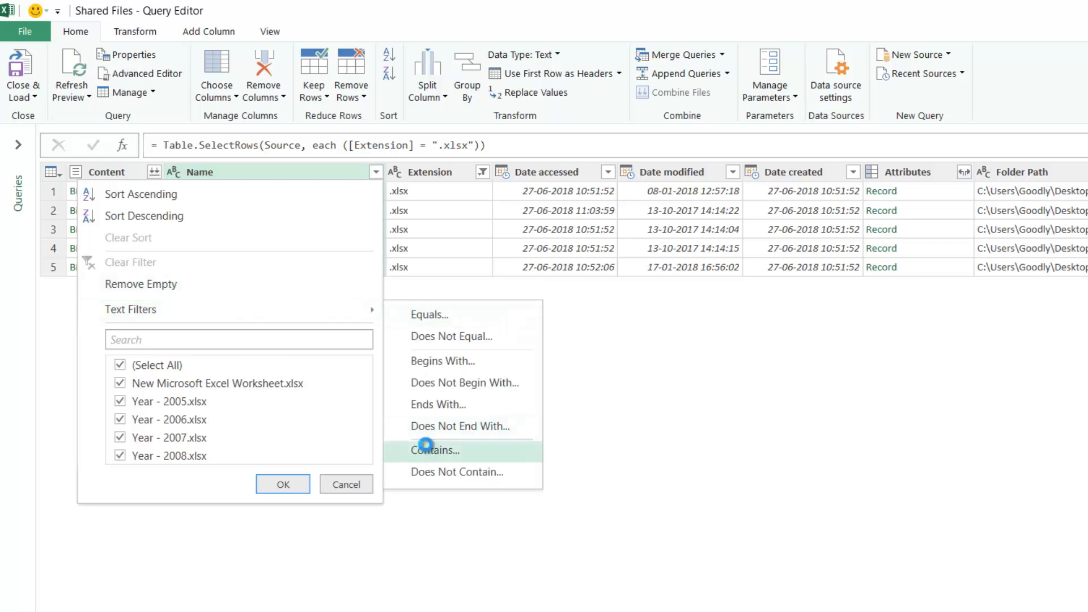
pyautogui.click(435, 450)
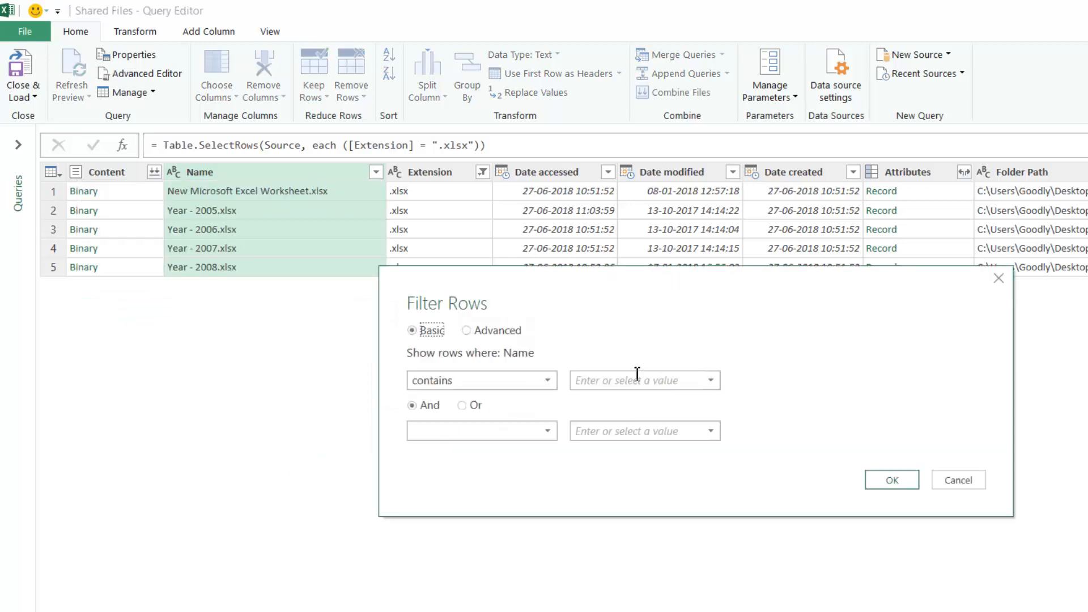
pyautogui.write('Year -')
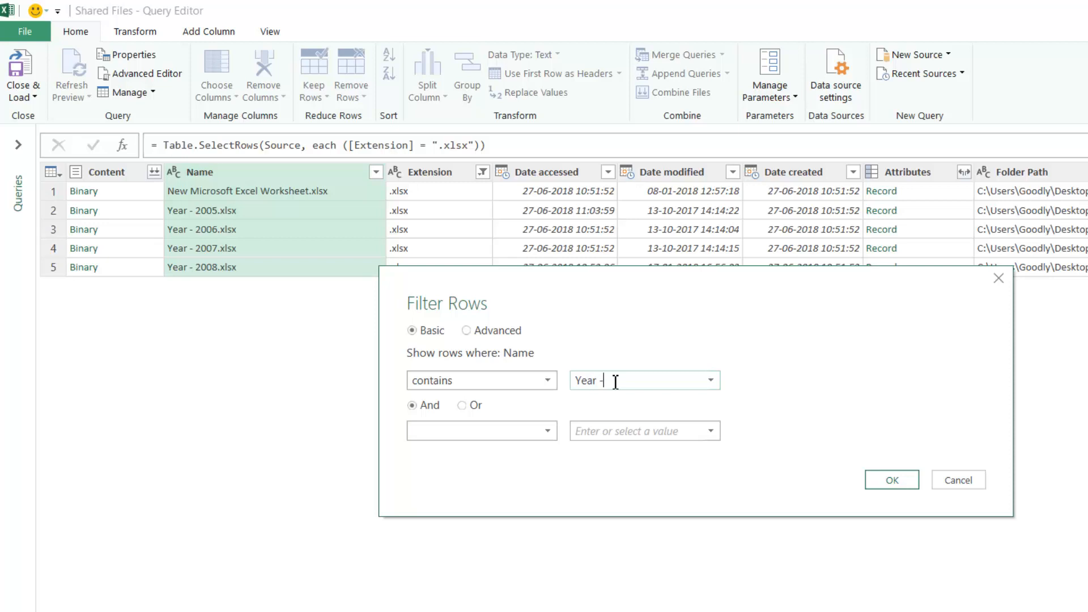
pyautogui.write('20')
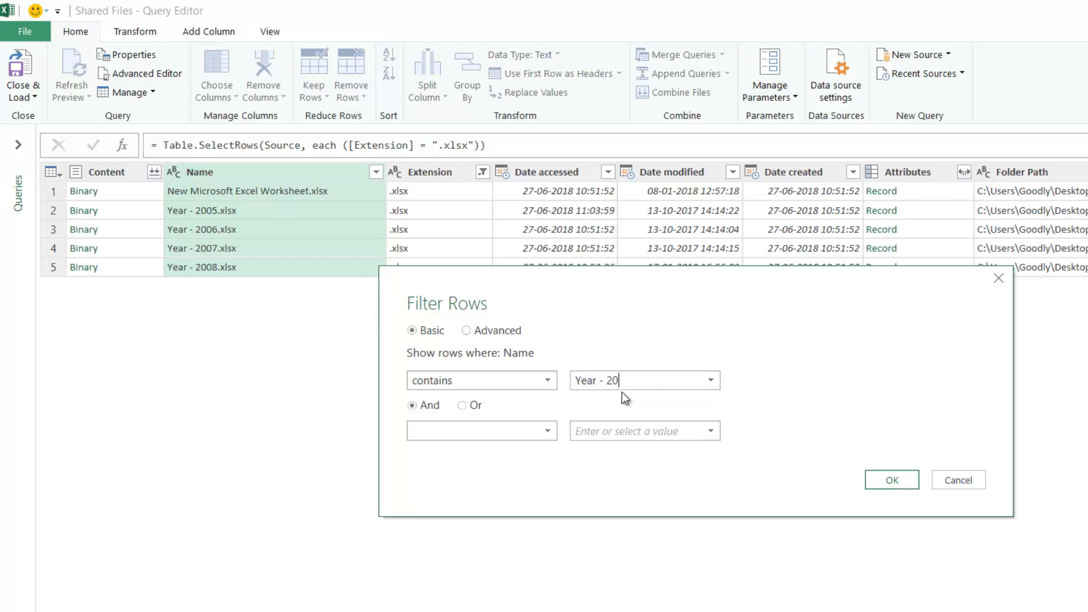
pyautogui.moveTo(584, 388)
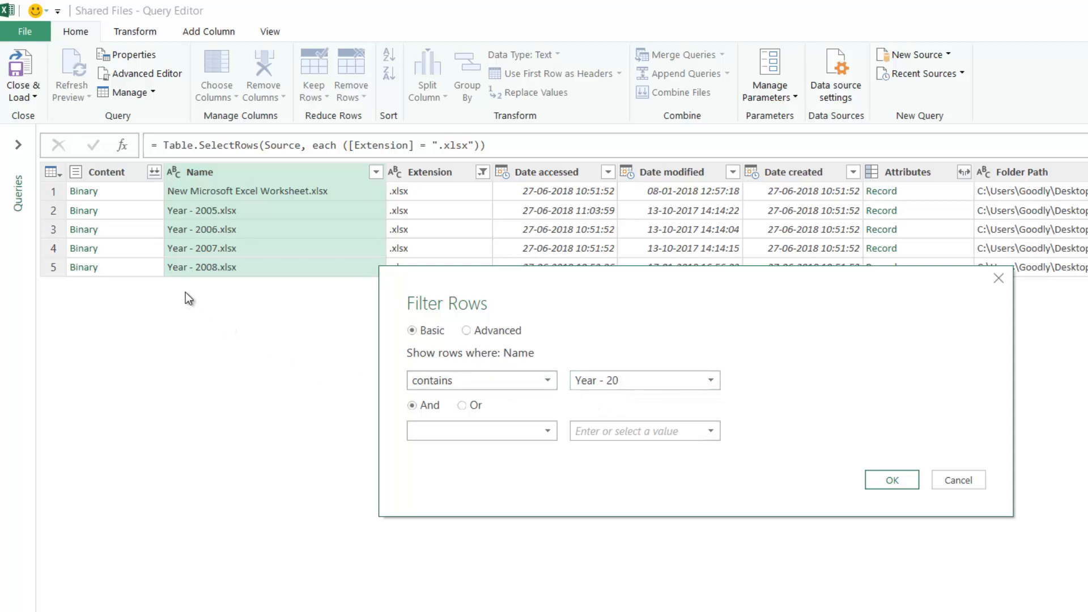
pyautogui.moveTo(224, 339)
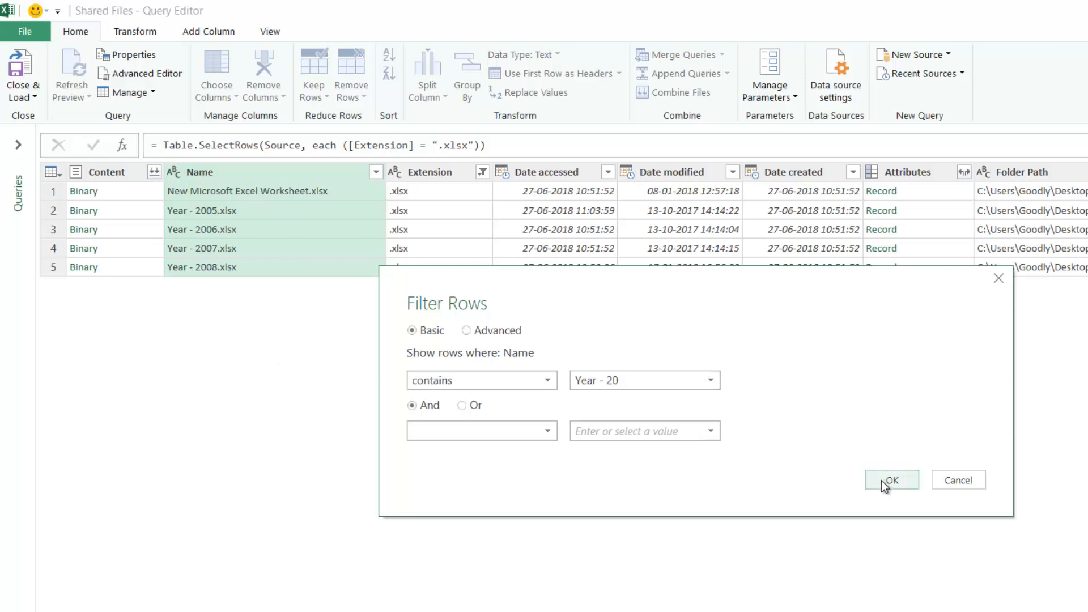
pyautogui.click(890, 479)
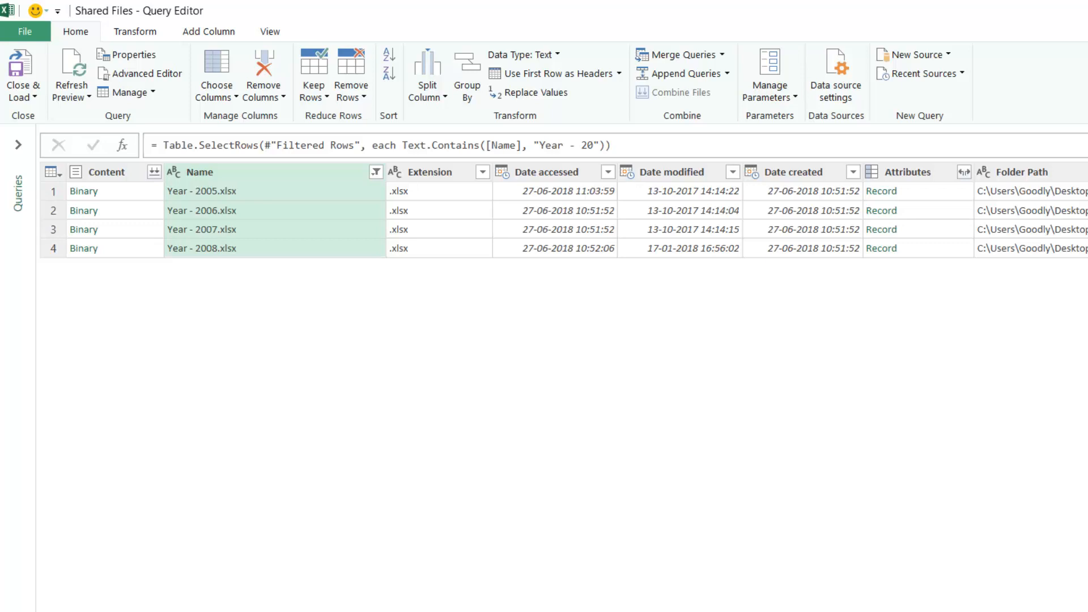
pyautogui.moveTo(879, 409)
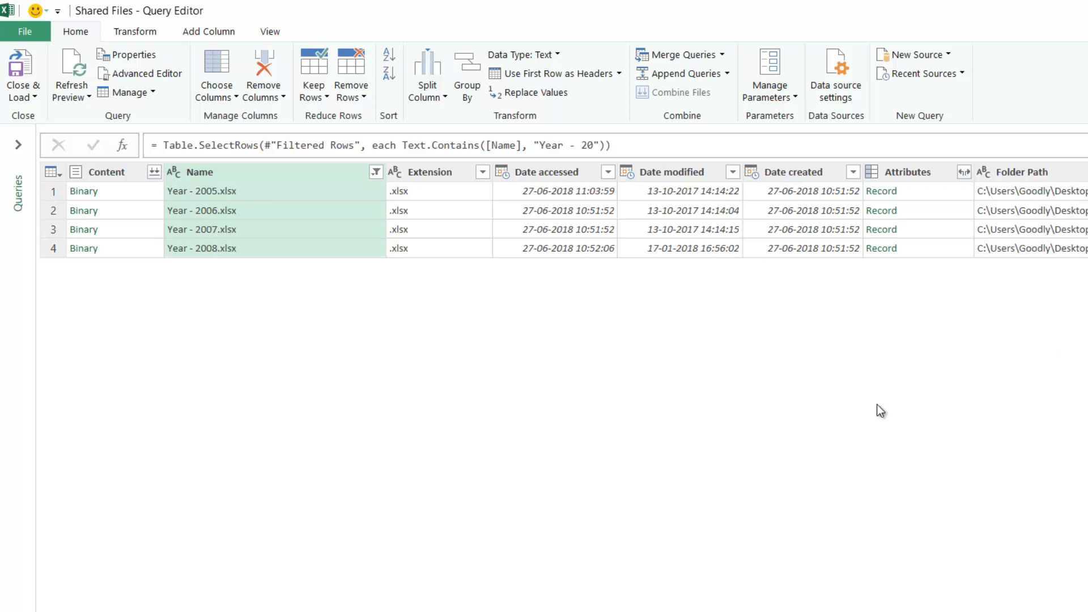
pyautogui.moveTo(253, 216)
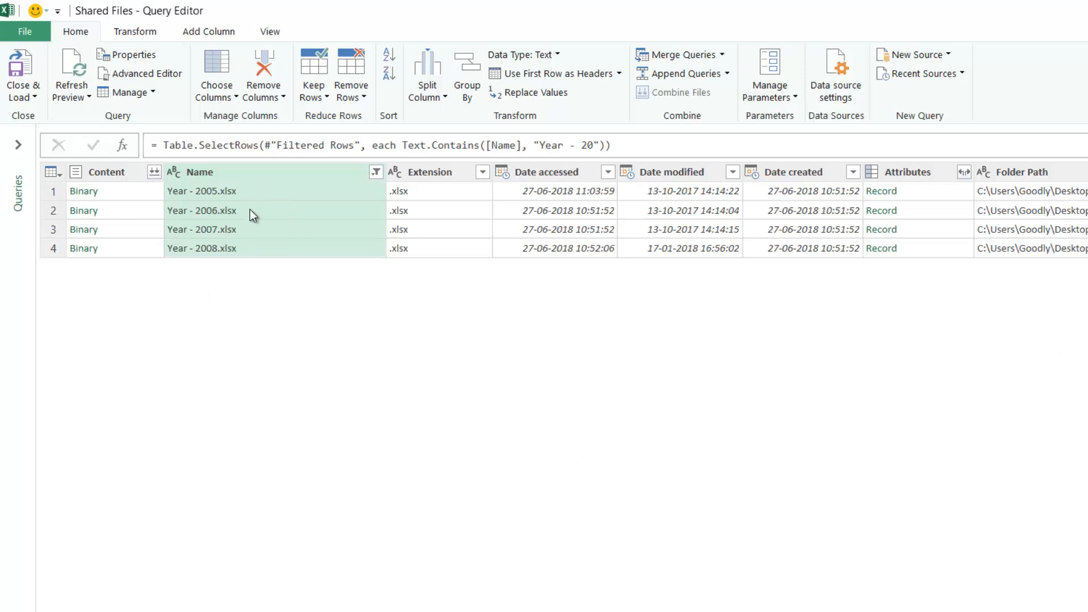
pyautogui.moveTo(255, 284)
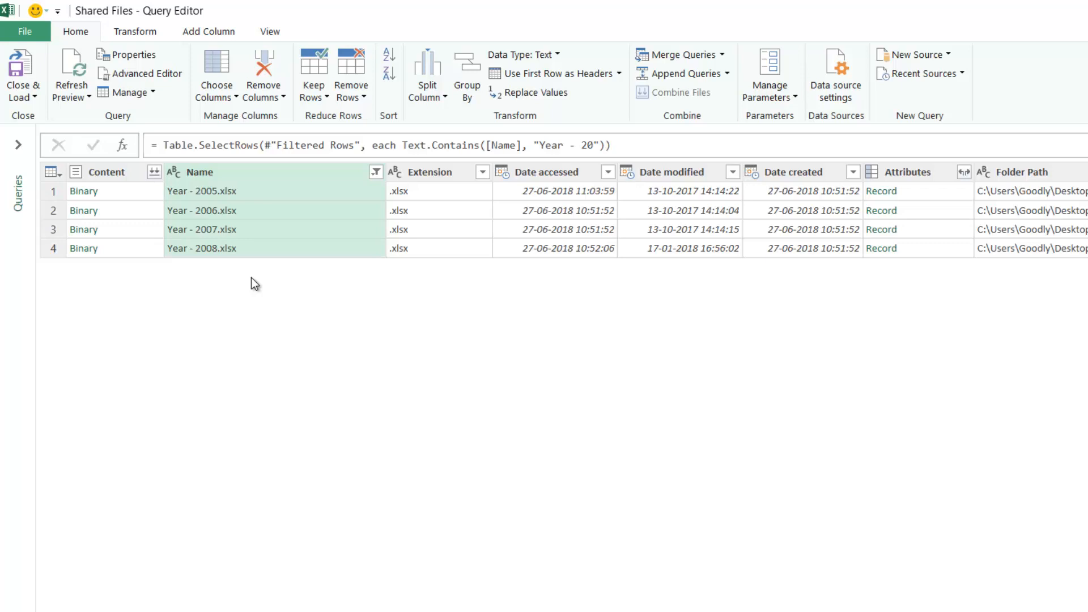
pyautogui.moveTo(590, 210)
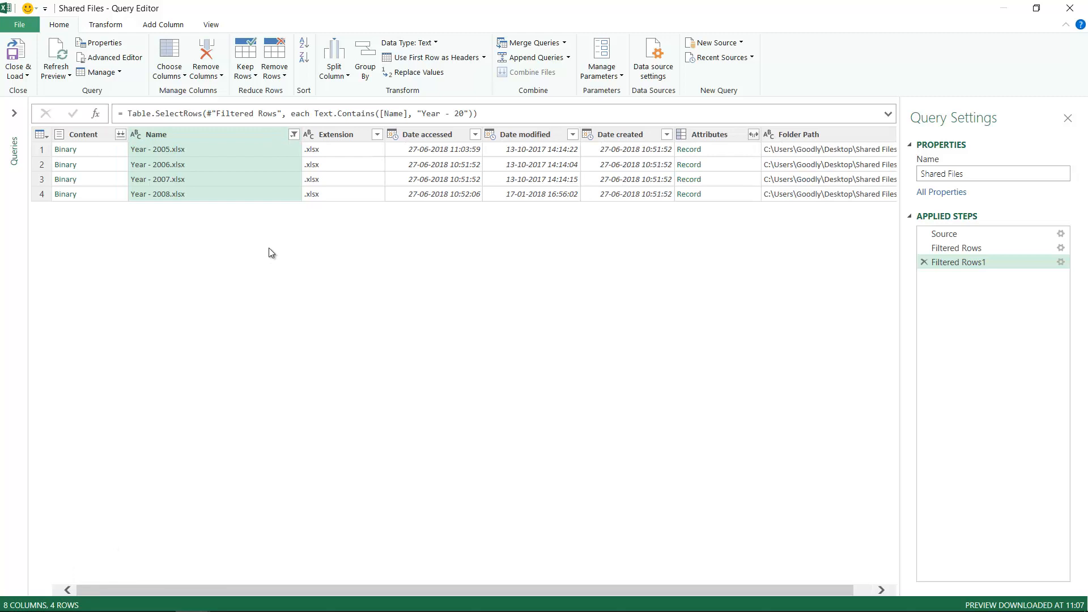
pyautogui.moveTo(163, 150)
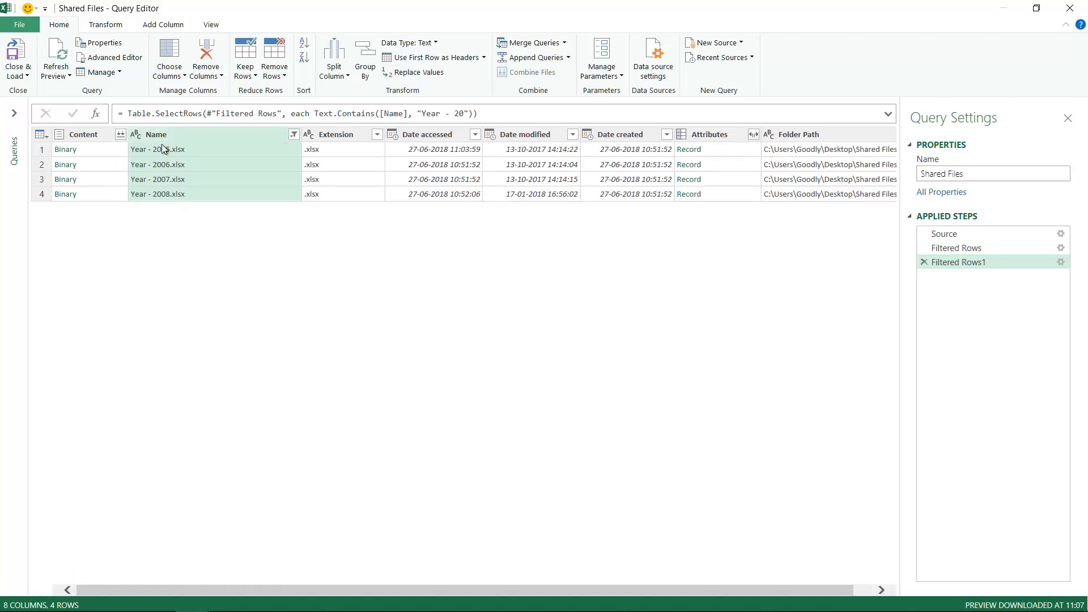
pyautogui.moveTo(180, 151)
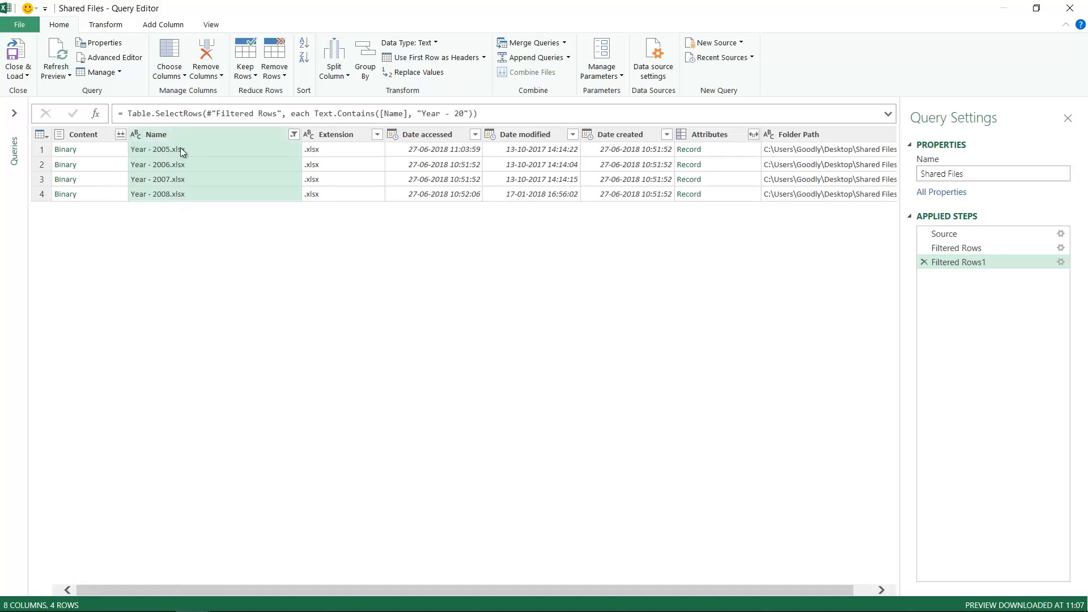
# Step: Preview the Year - 2005.xlsx binary, then bring up the Content column's options
pyautogui.click(81, 134)
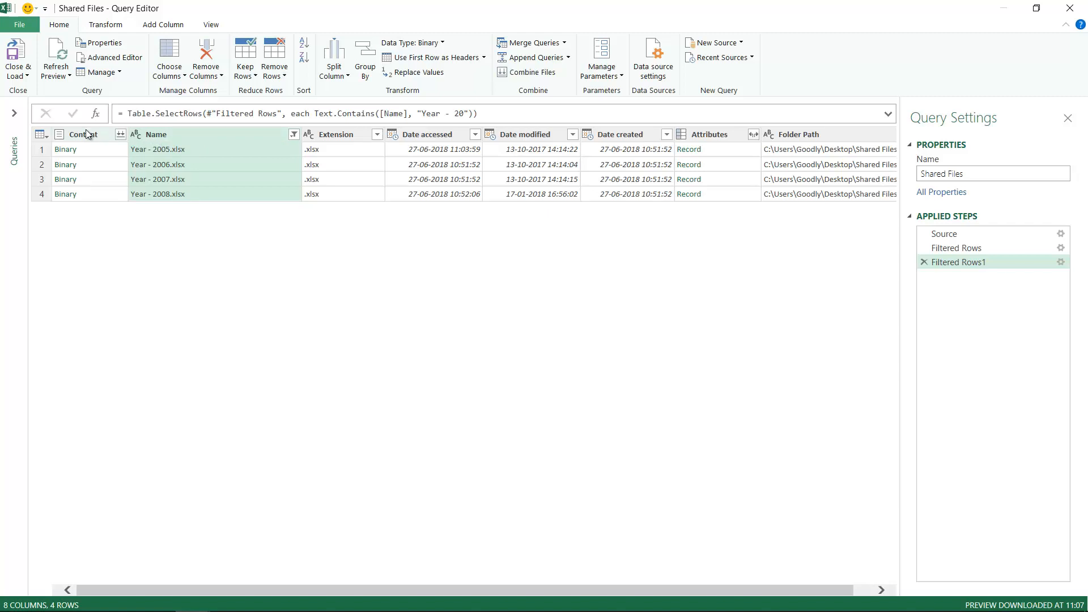
pyautogui.click(66, 150)
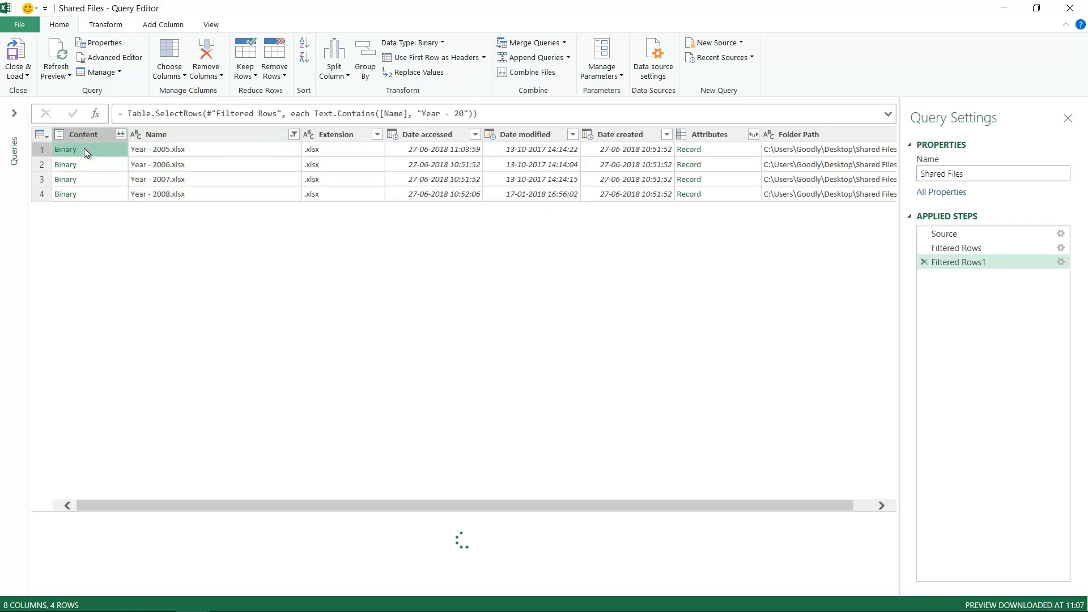
pyautogui.click(66, 150)
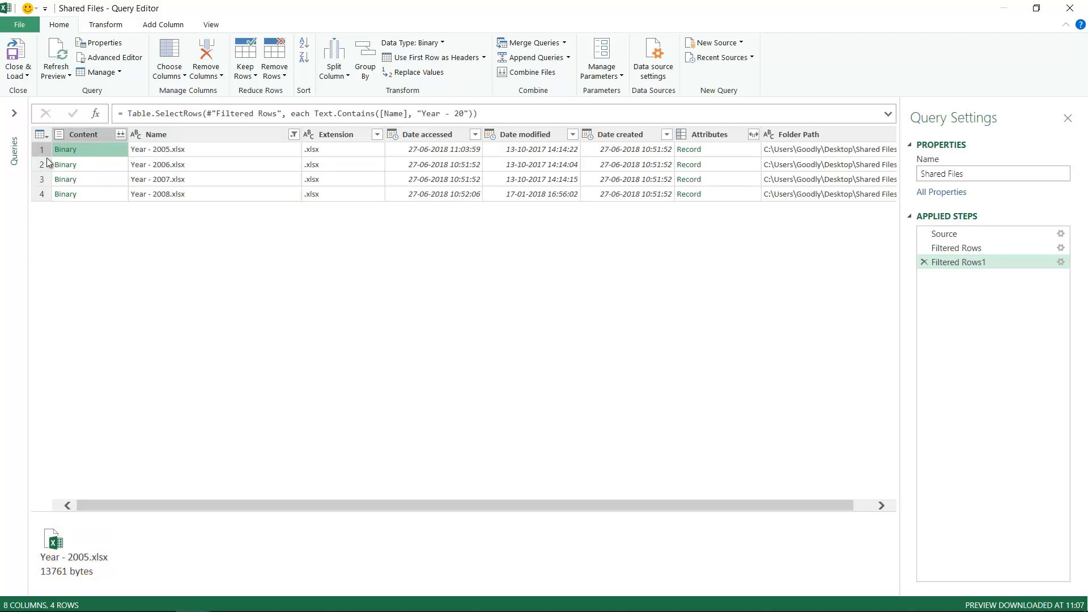
pyautogui.moveTo(87, 150)
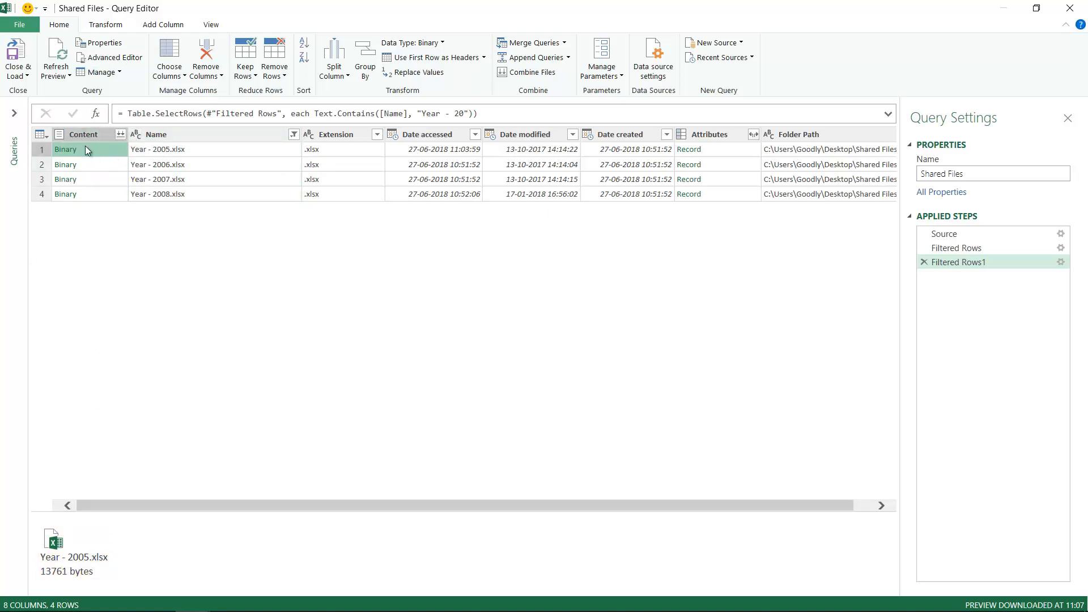
pyautogui.click(82, 134)
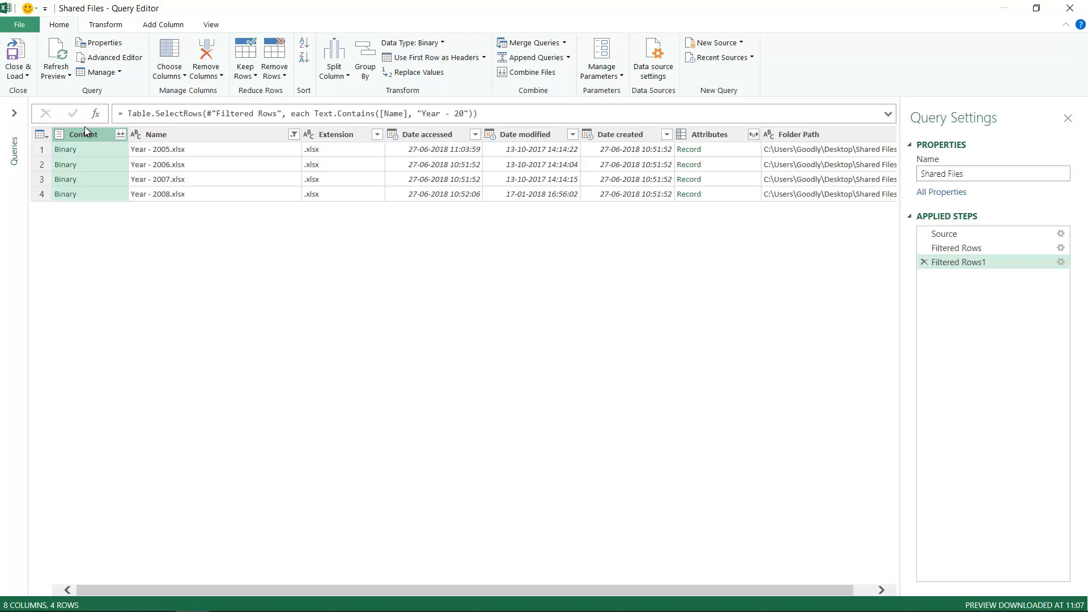
pyautogui.moveTo(82, 150)
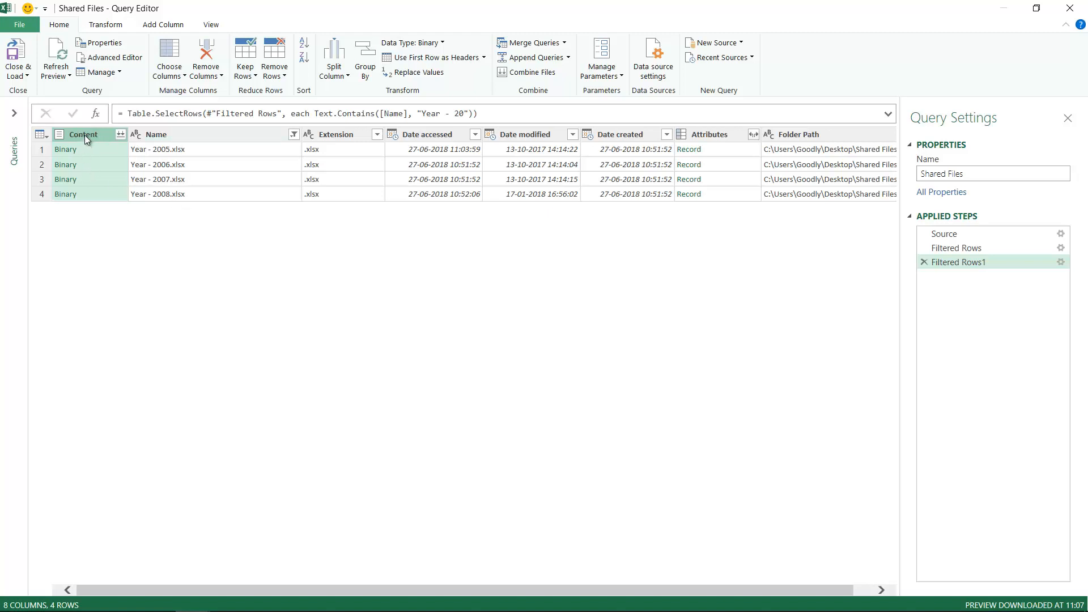
pyautogui.rightClick(83, 133)
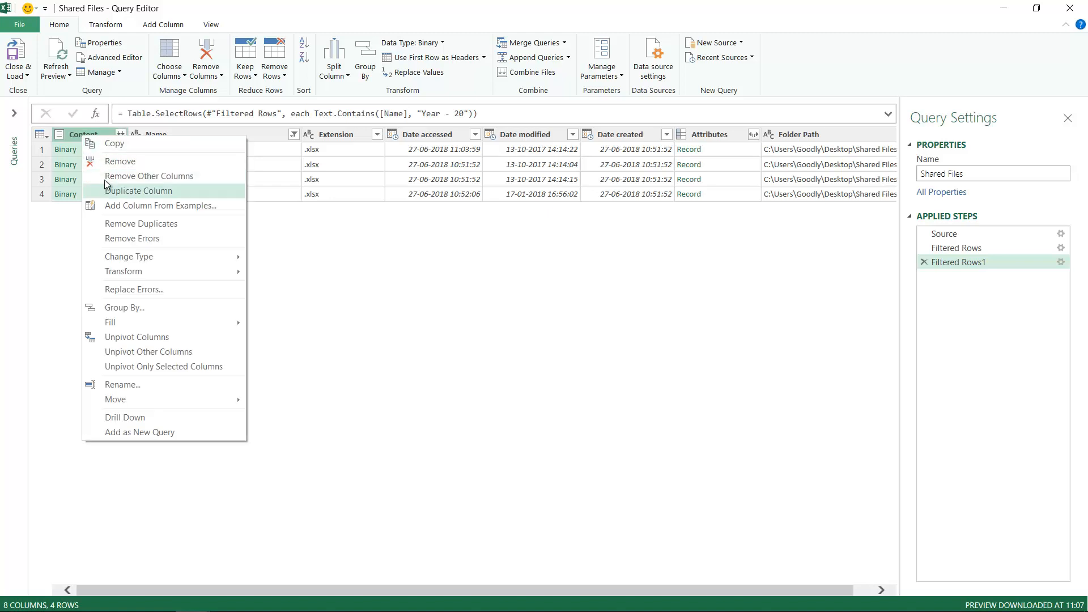
# Step: Remove all columns except Content and confirm combining the four files on Sheet1
pyautogui.click(148, 175)
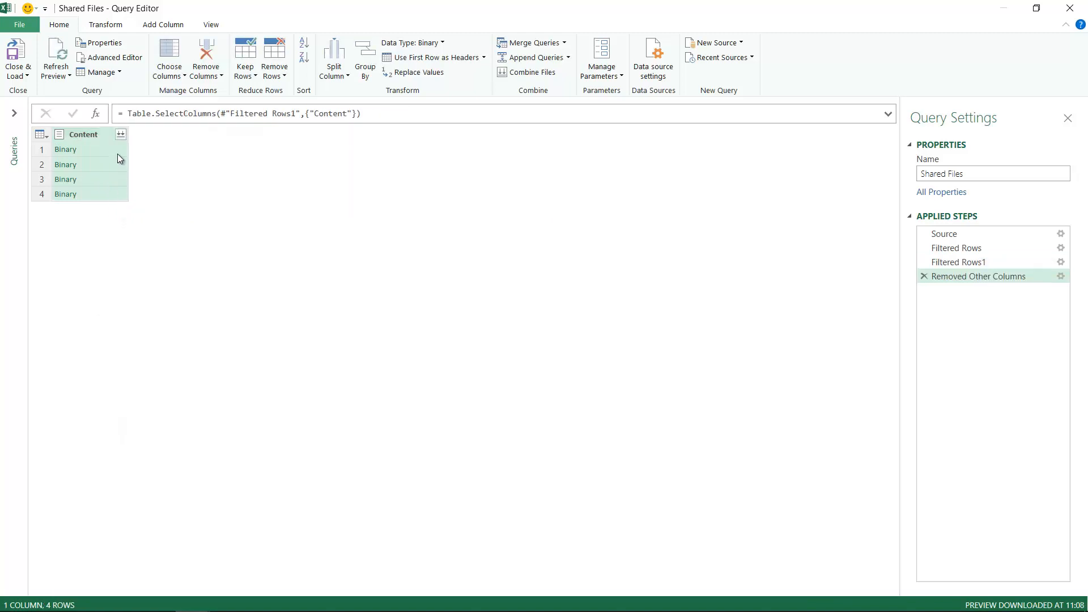
pyautogui.moveTo(122, 134)
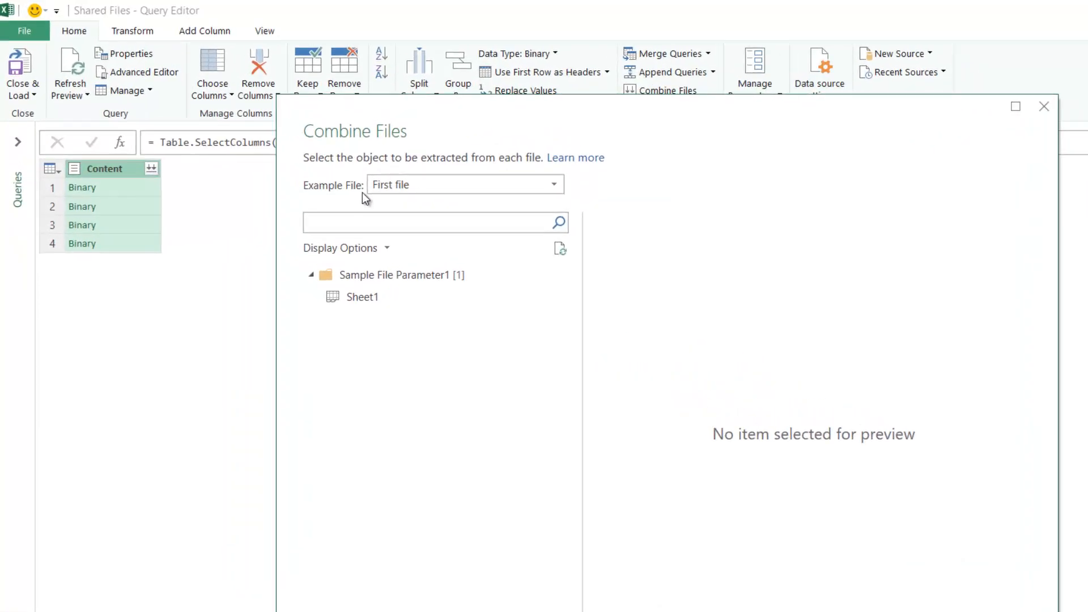
pyautogui.moveTo(366, 191)
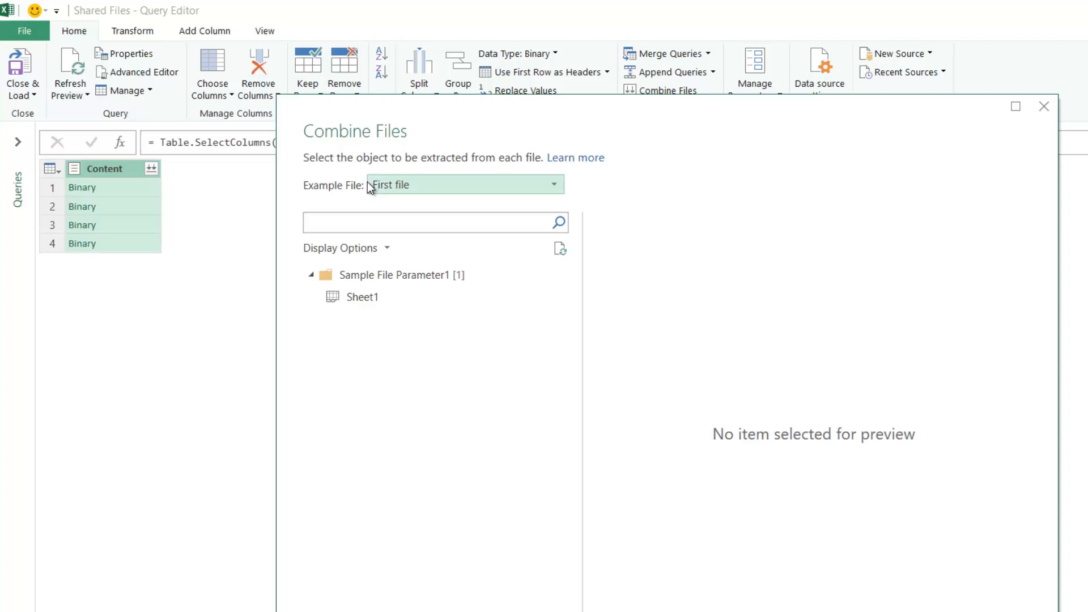
pyautogui.moveTo(391, 184)
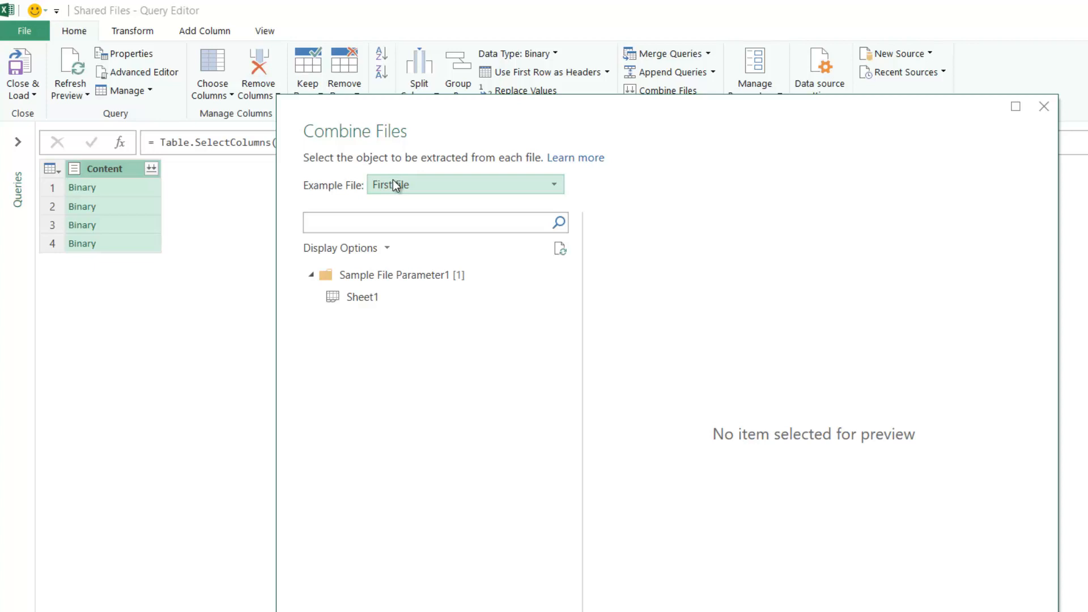
pyautogui.moveTo(396, 190)
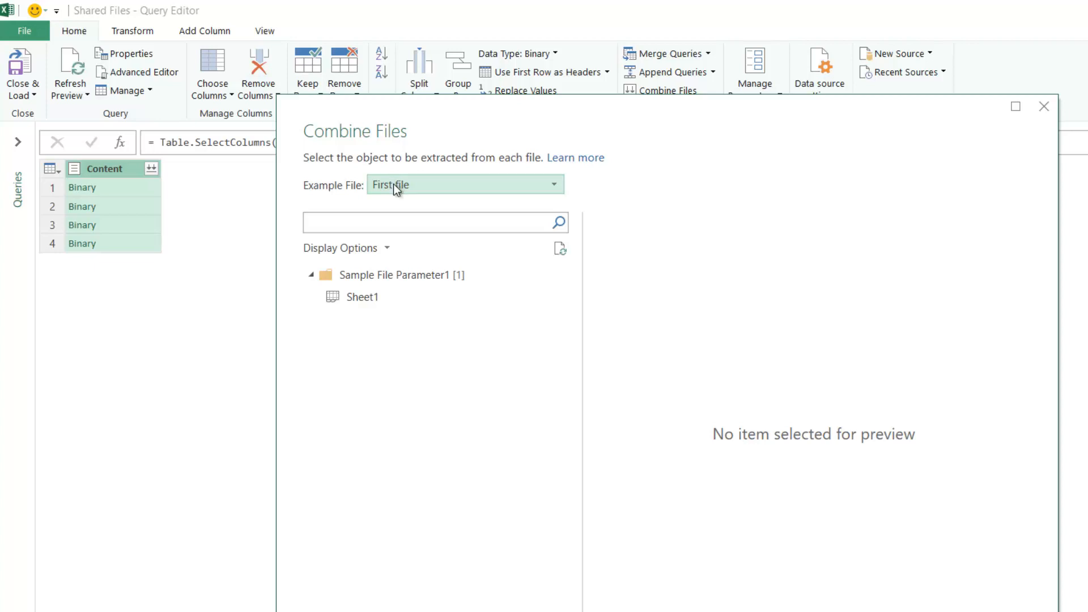
pyautogui.click(360, 297)
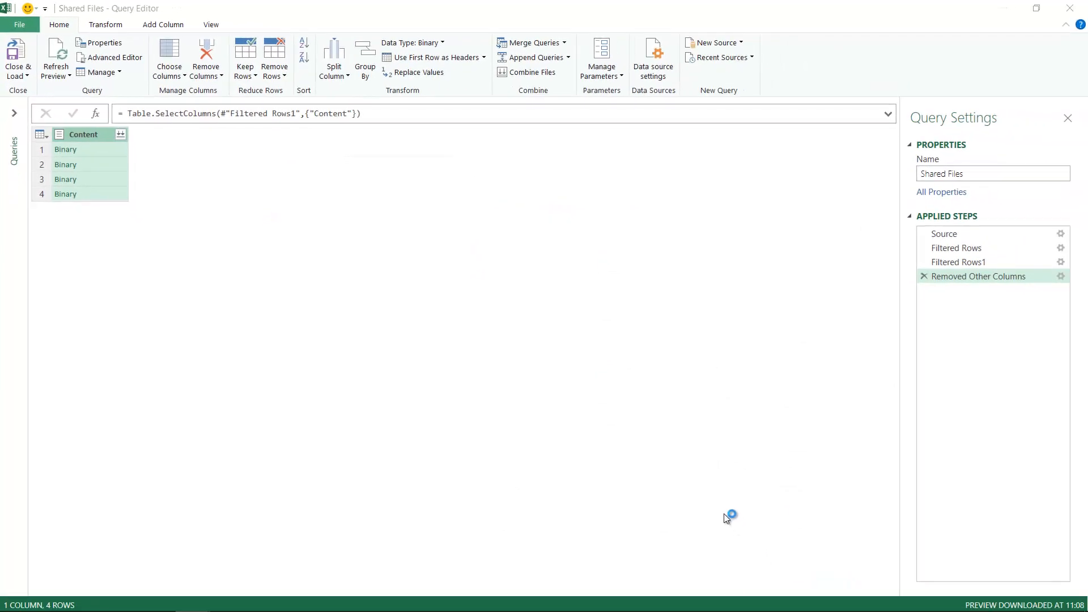
pyautogui.moveTo(711, 491)
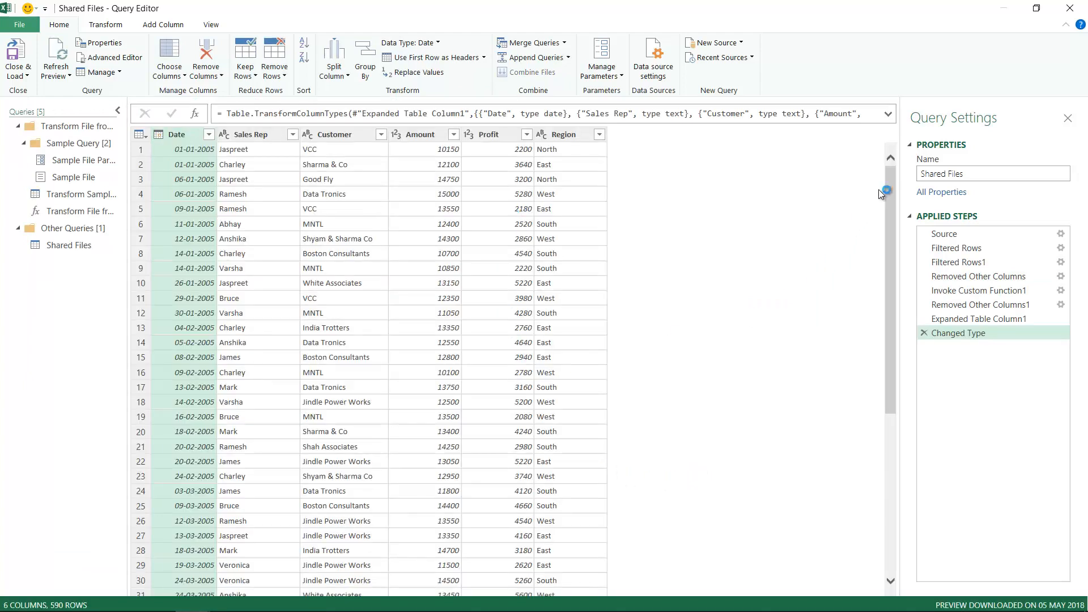
# Step: Scroll through the combined 590-row sales table
pyautogui.scroll(-3)
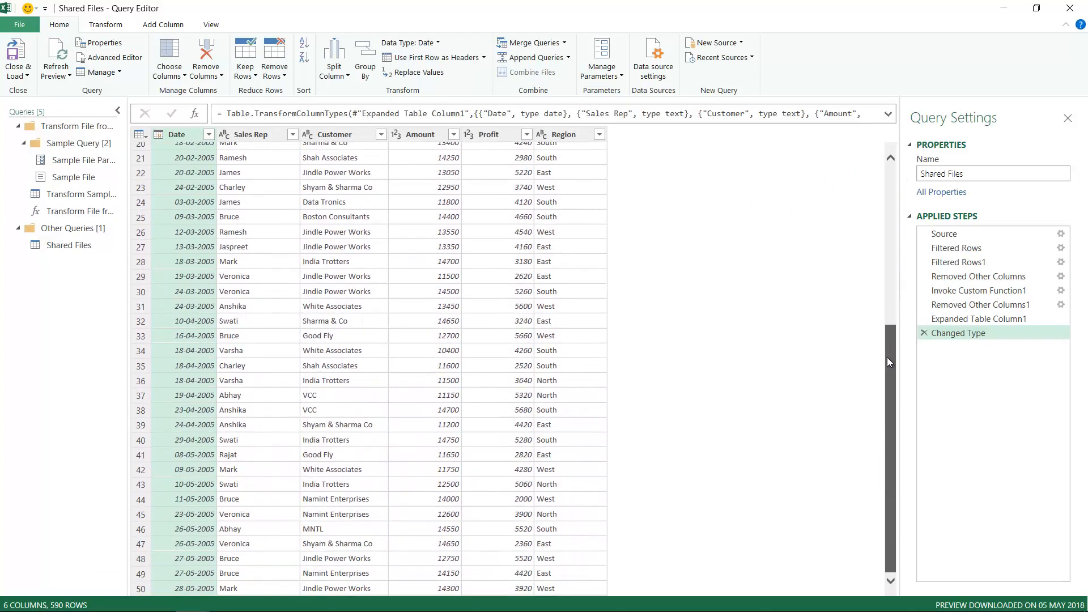
pyautogui.scroll(3)
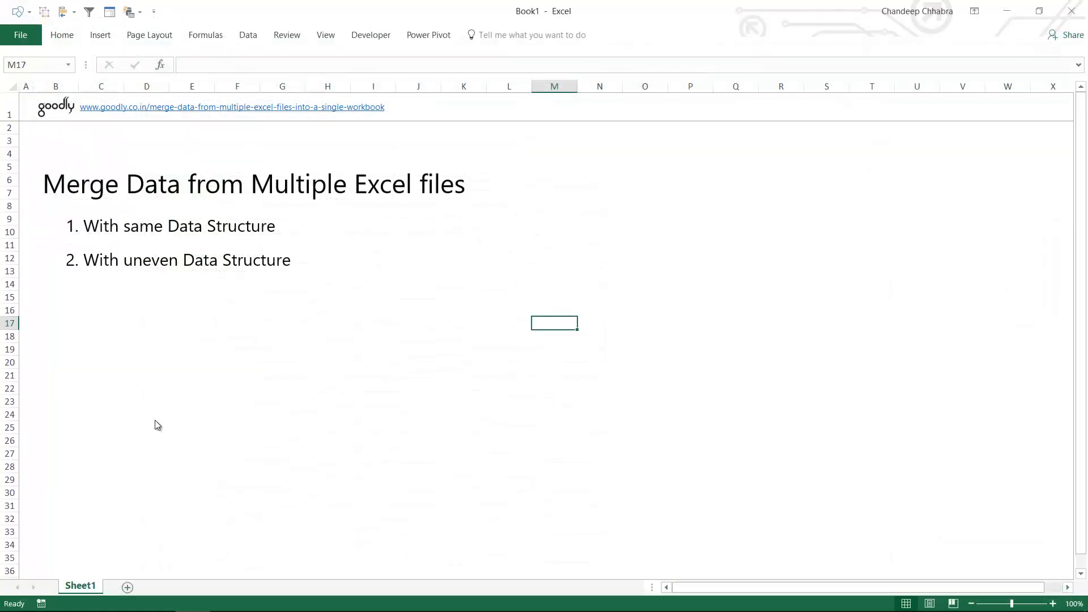
pyautogui.moveTo(153, 355)
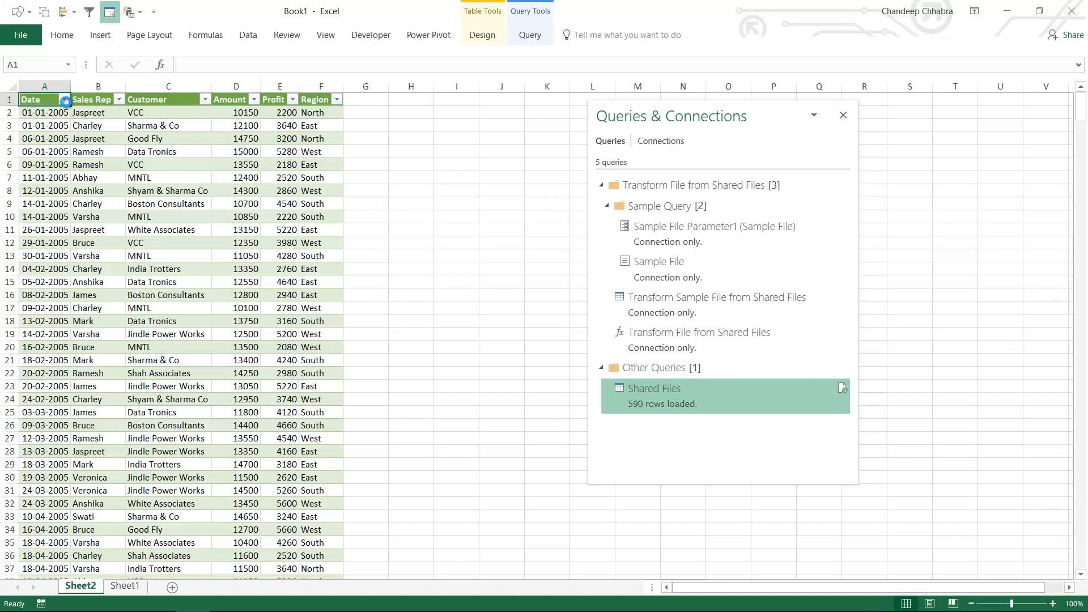
# Step: Check the Date filter shows 2005–2008 without filtering, then minimize Excel to the desktop
pyautogui.click(64, 99)
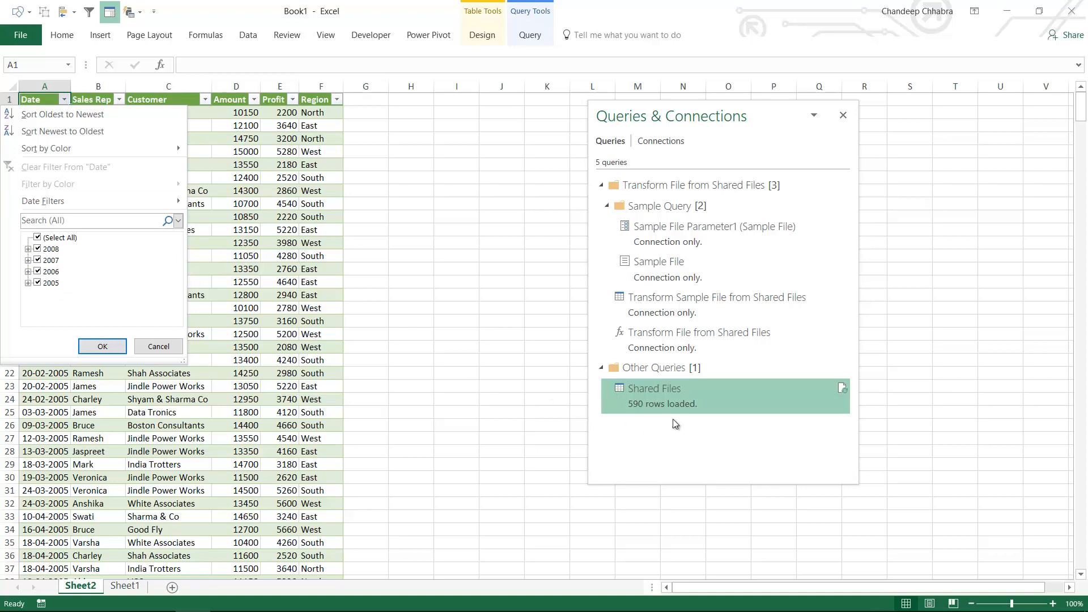
pyautogui.click(102, 347)
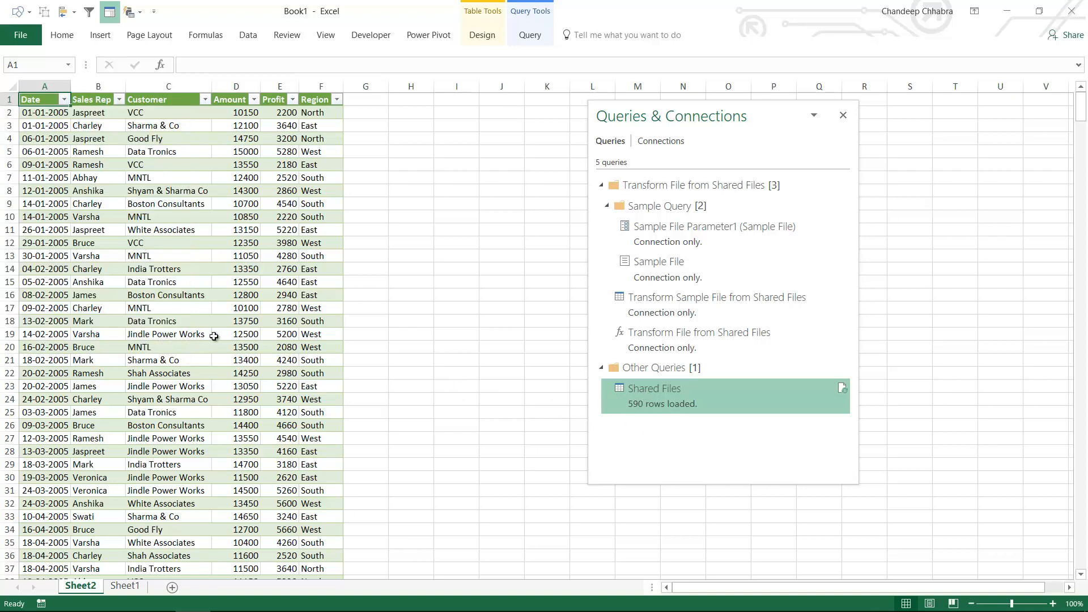
pyautogui.click(235, 333)
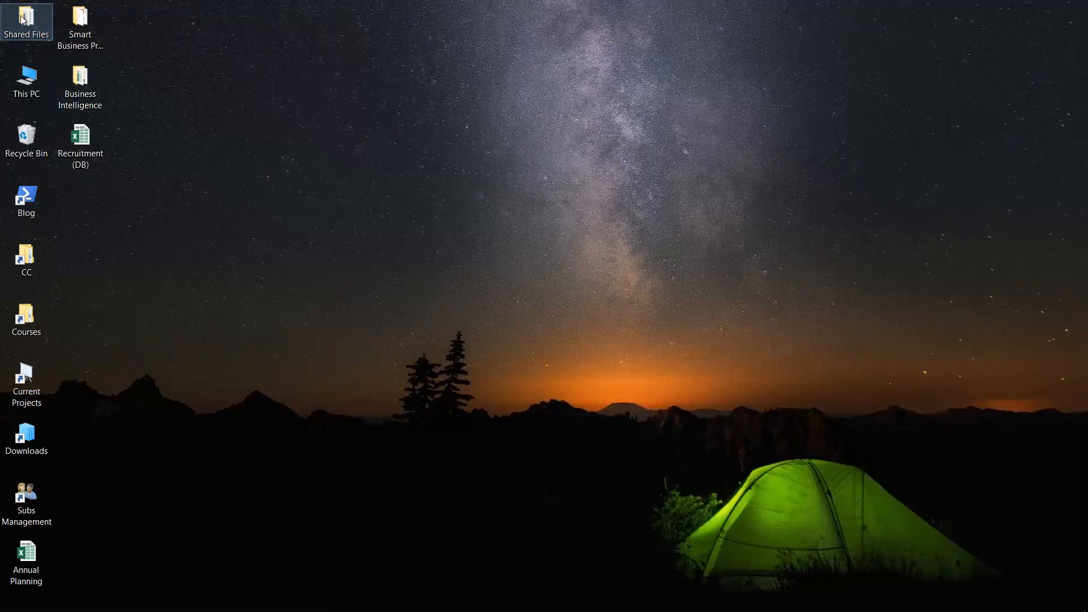
# Step: Duplicate the Year - 2008 workbook in Shared Files as 'Year - 2009' and open it
pyautogui.doubleClick(26, 17)
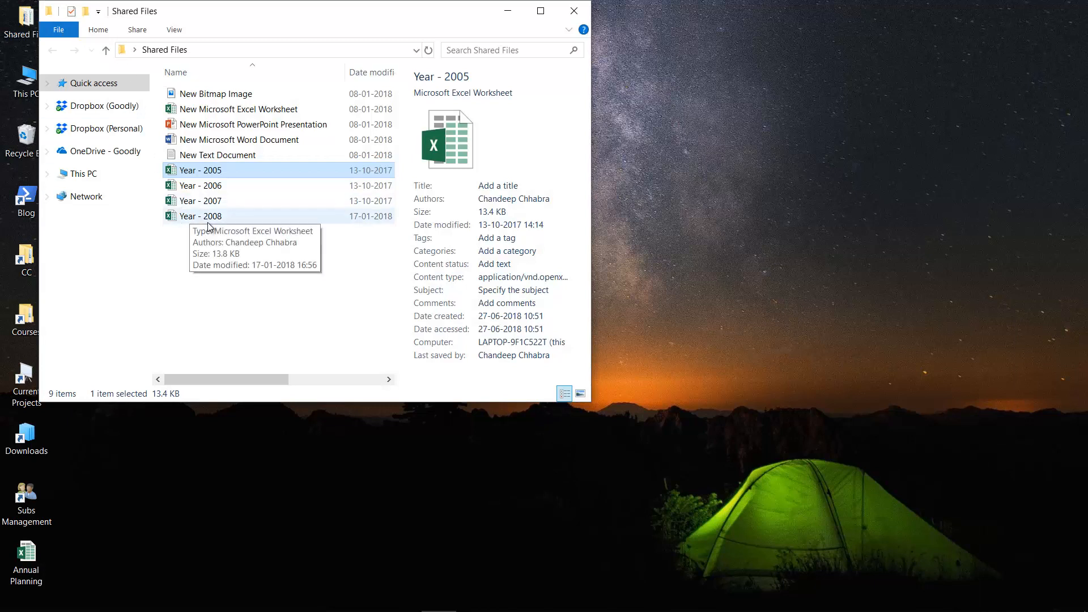
pyautogui.click(200, 215)
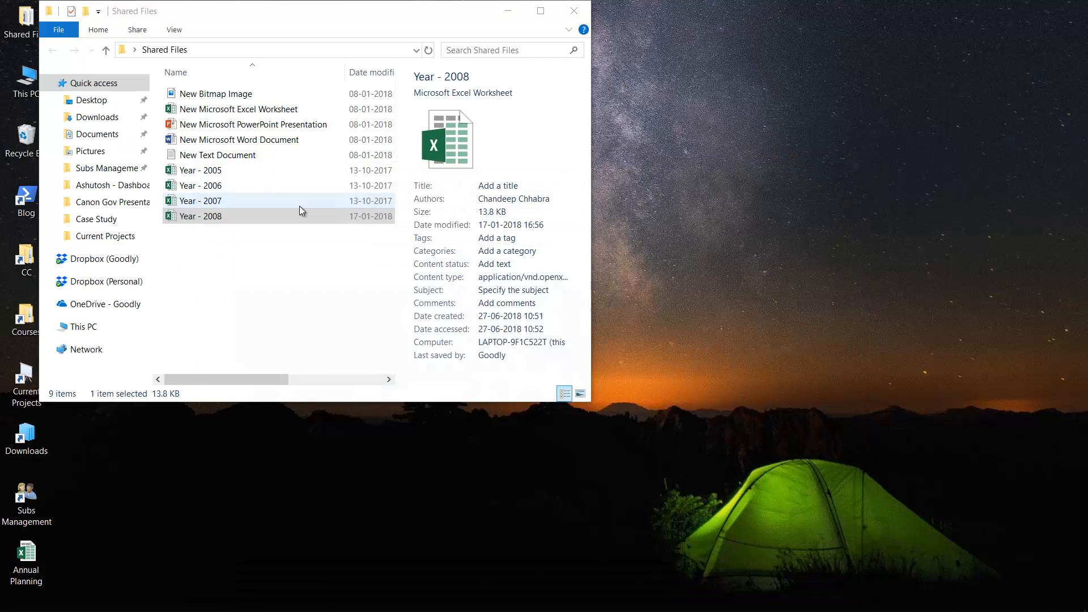
pyautogui.click(199, 215)
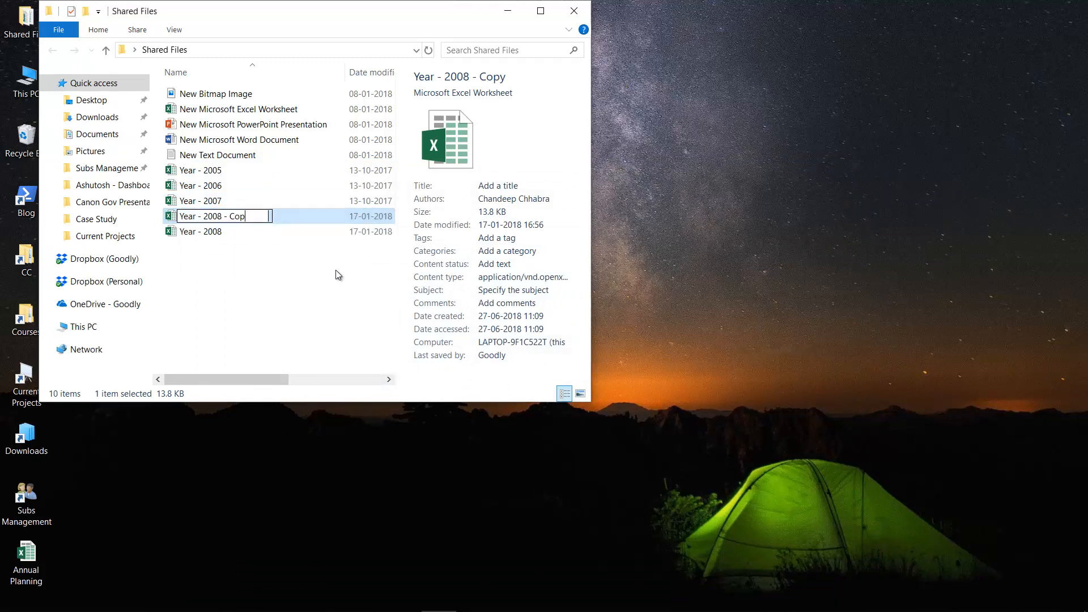
pyautogui.write('Year - 2009')
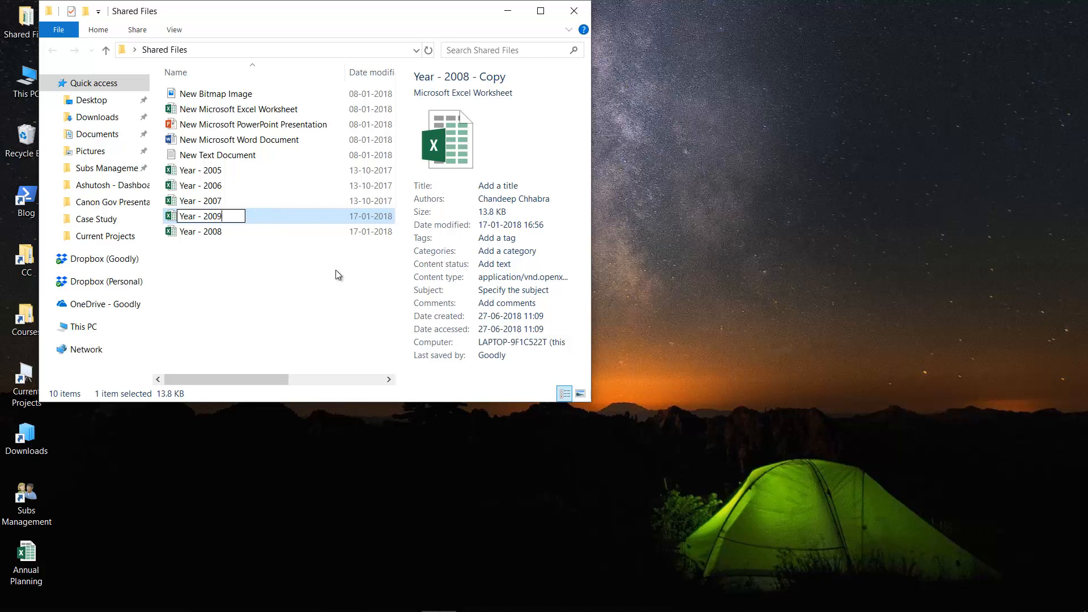
pyautogui.doubleClick(201, 215)
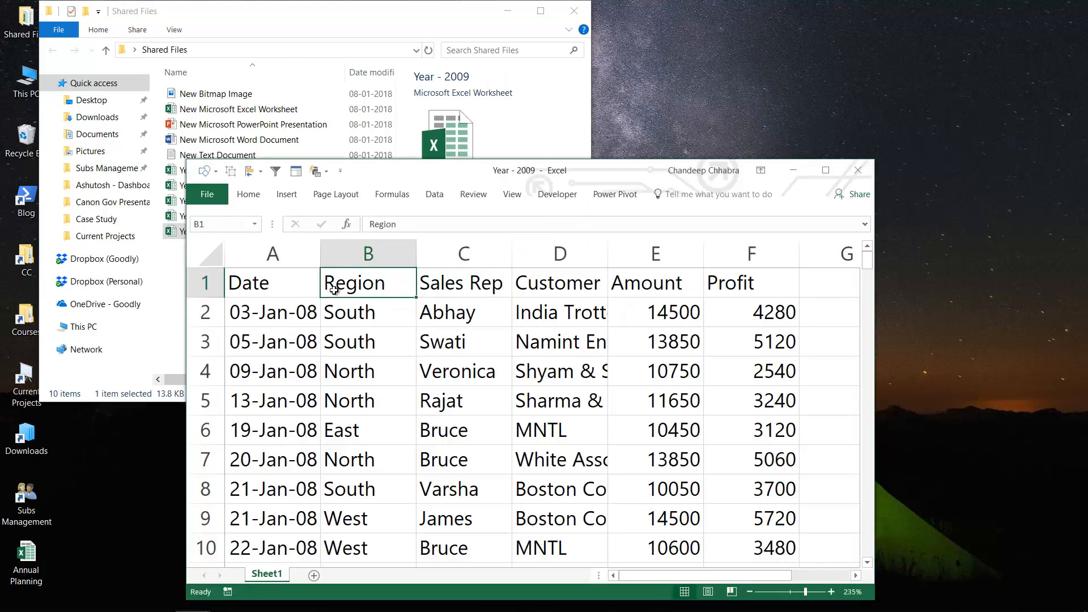
# Step: Shift the dates to January 2009 with a helper formula, then save and close the workbook
pyautogui.write('=A1')
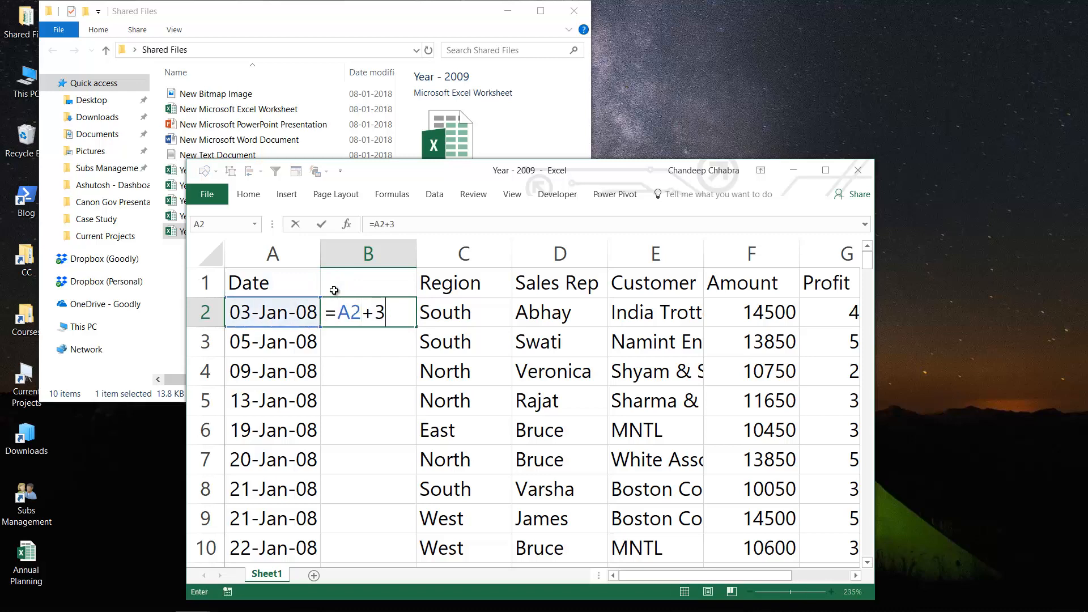
pyautogui.press('Return')
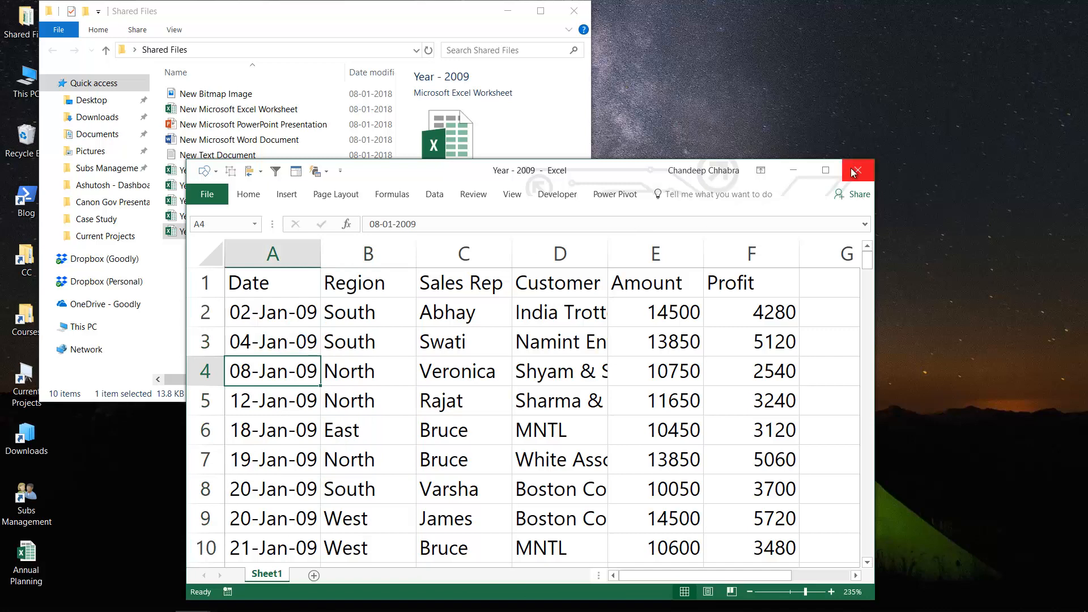
pyautogui.click(858, 169)
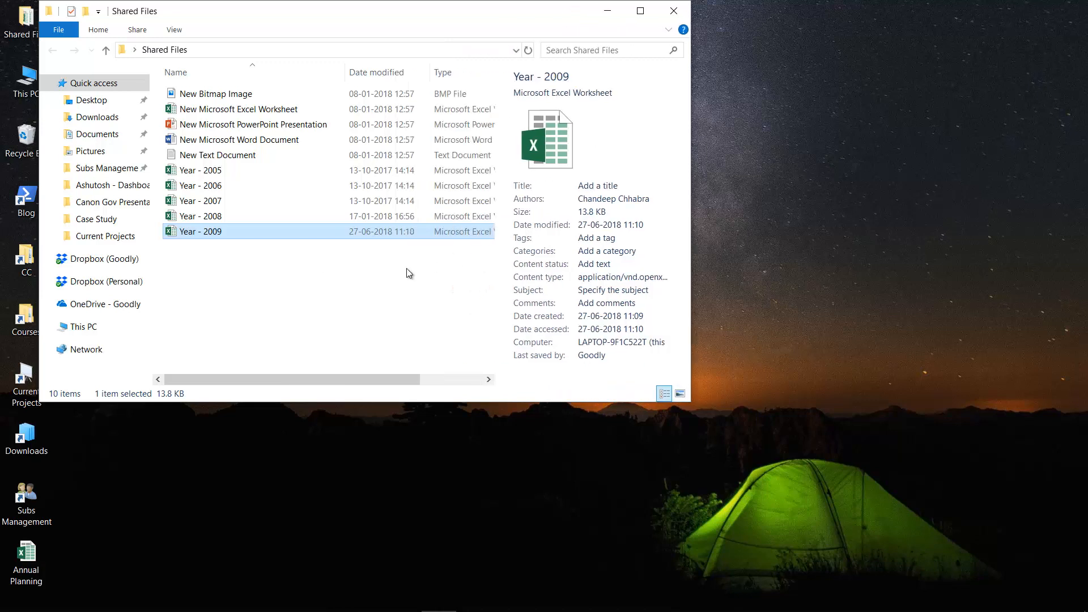
pyautogui.moveTo(202, 232)
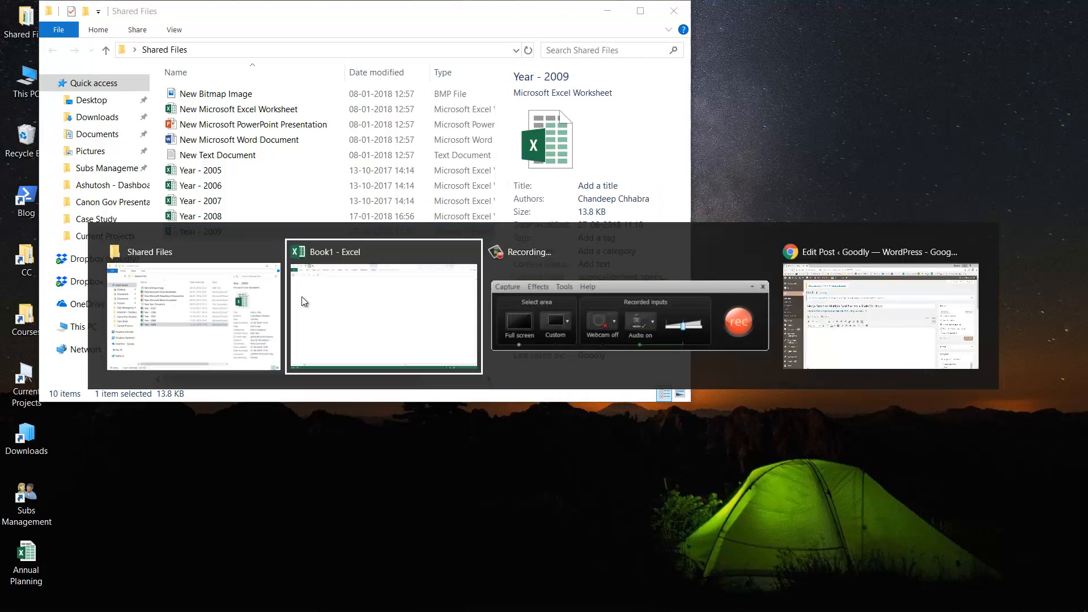
# Step: Switch back to the Book1 workbook showing the Sheet2 master table
pyautogui.click(383, 304)
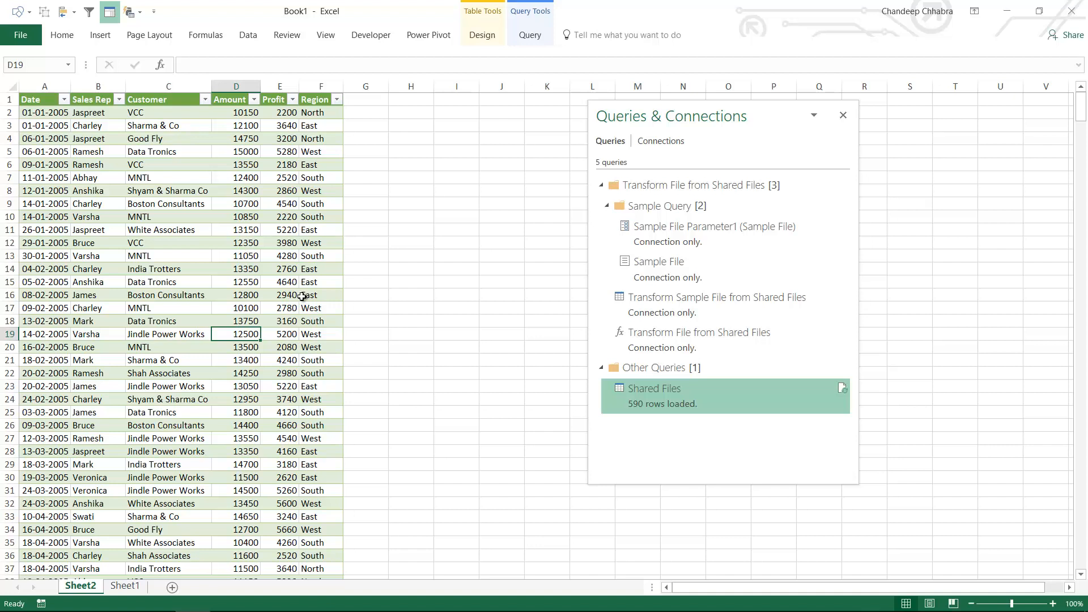
pyautogui.moveTo(659, 410)
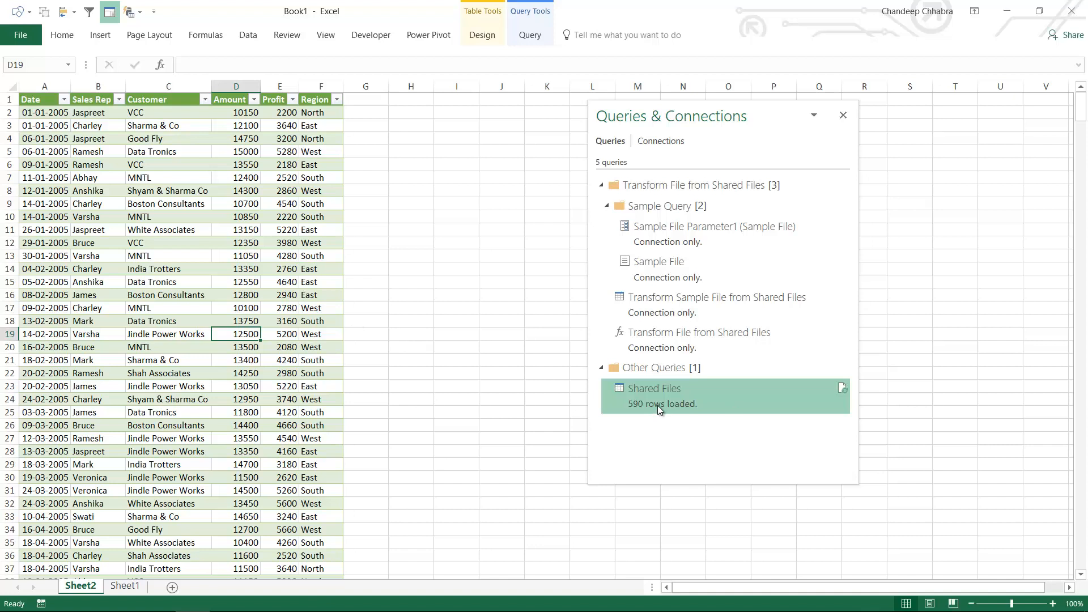
# Step: Confirm the Date filter still lists 2005–2008, then refresh the master table query
pyautogui.click(63, 99)
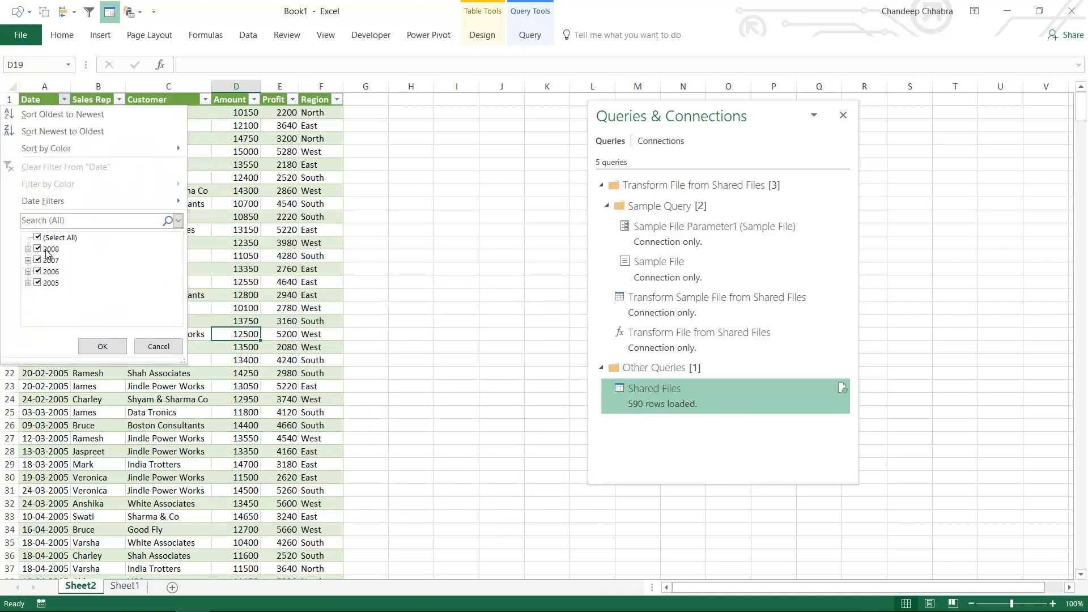
pyautogui.click(102, 347)
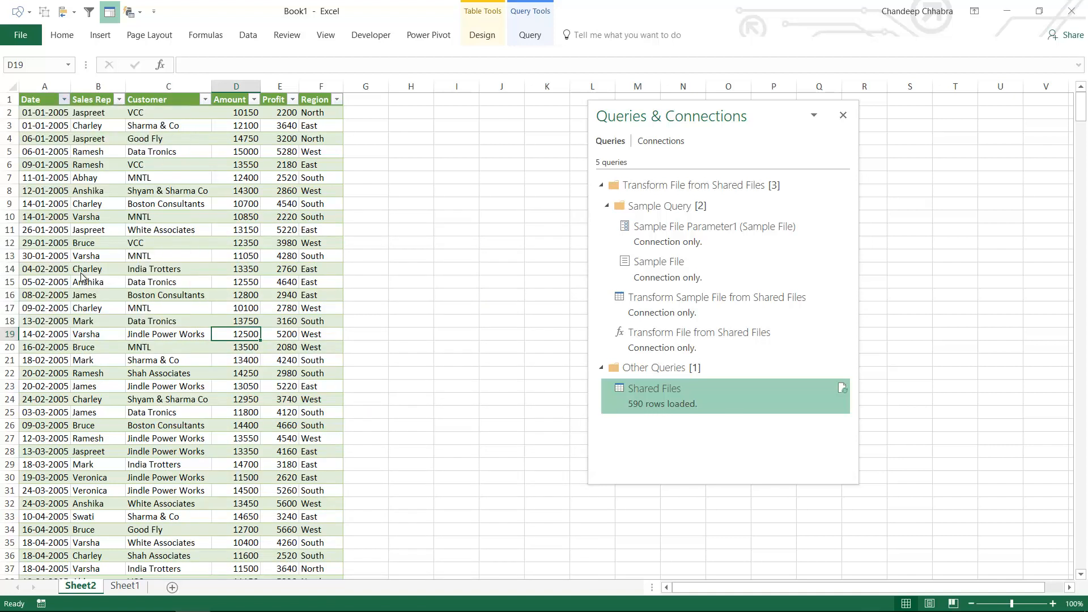
pyautogui.rightClick(138, 255)
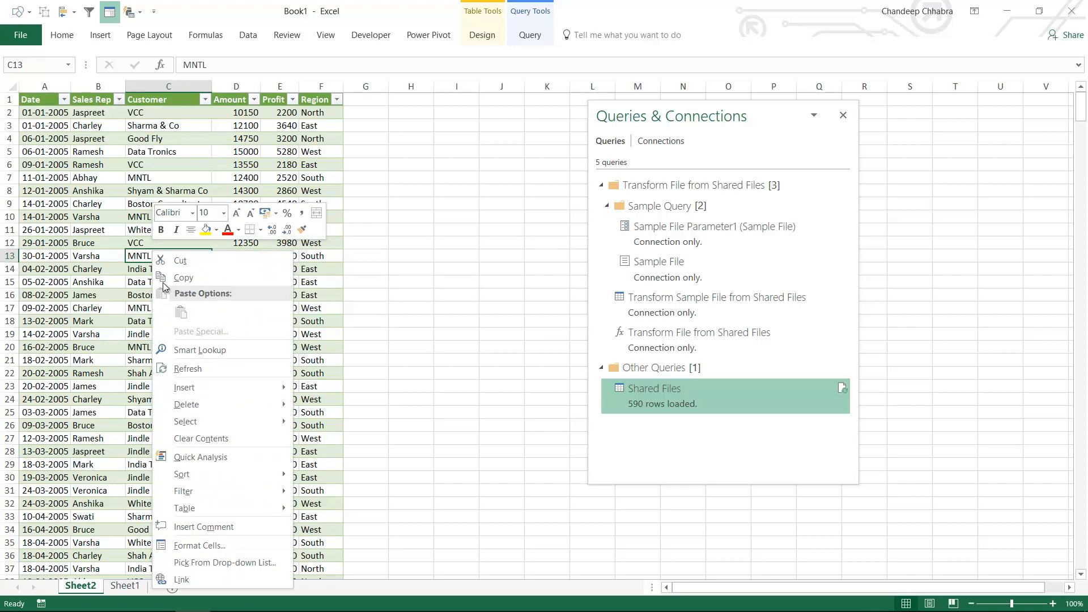
pyautogui.click(187, 368)
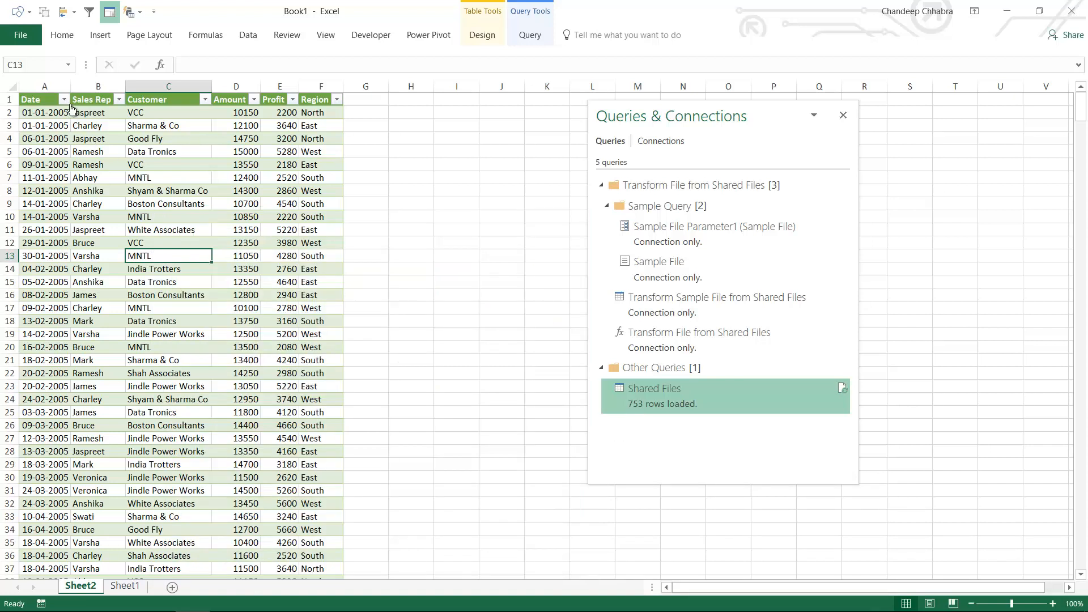
# Step: Verify 2009 now appears in the Date filter with 753 rows loaded, then show Sheet1
pyautogui.click(64, 99)
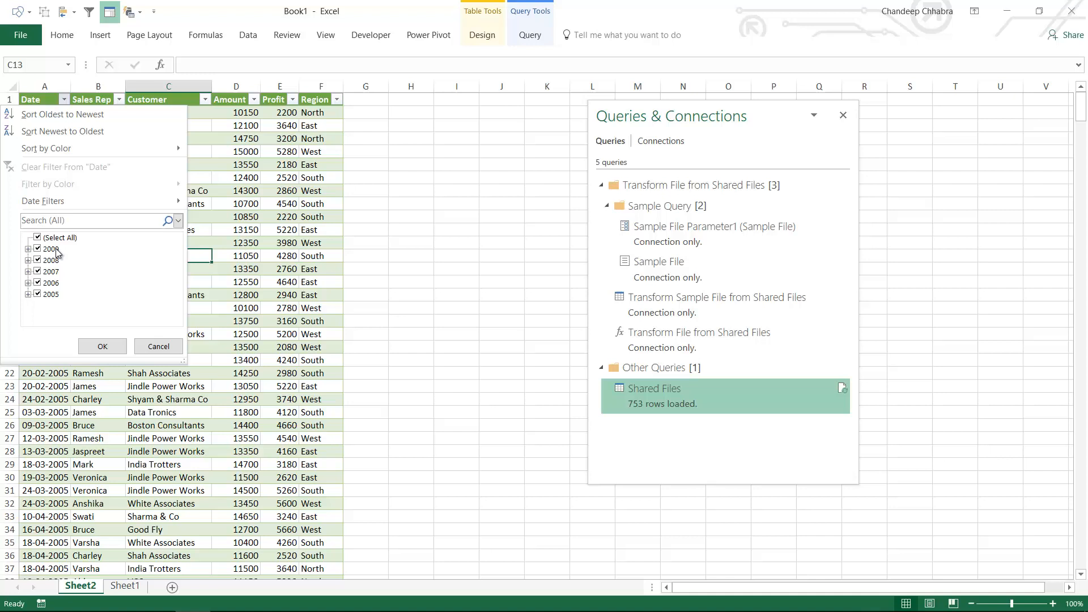
pyautogui.click(102, 347)
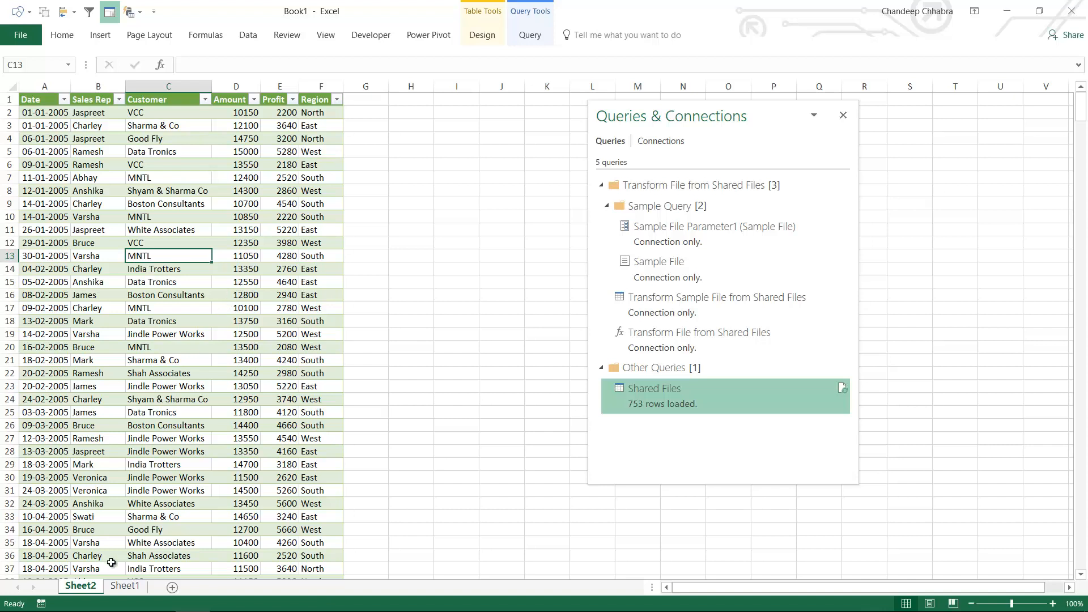
pyautogui.click(125, 586)
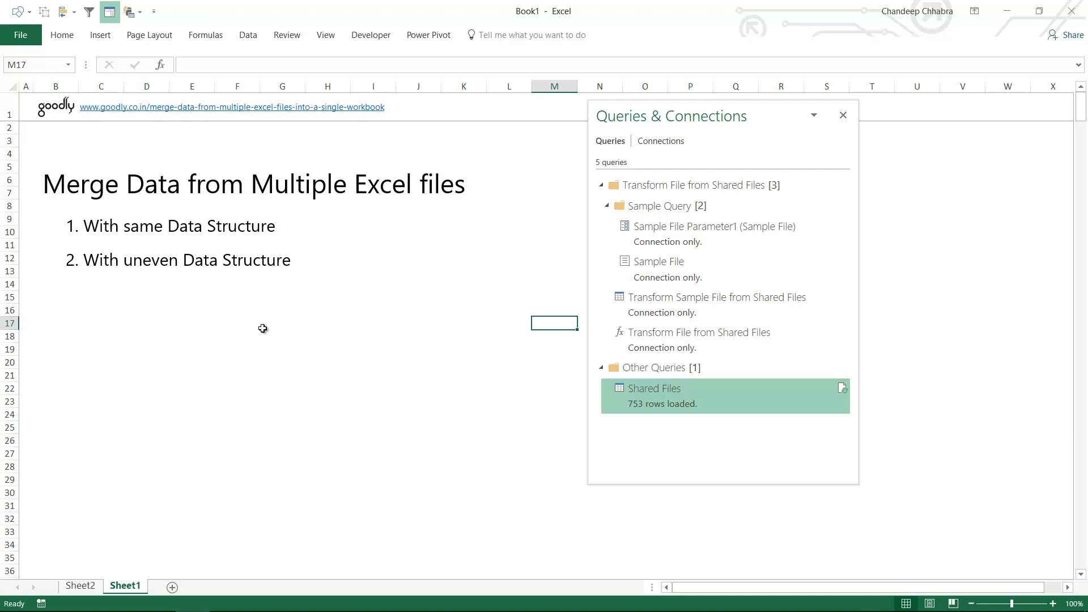
pyautogui.moveTo(178, 233)
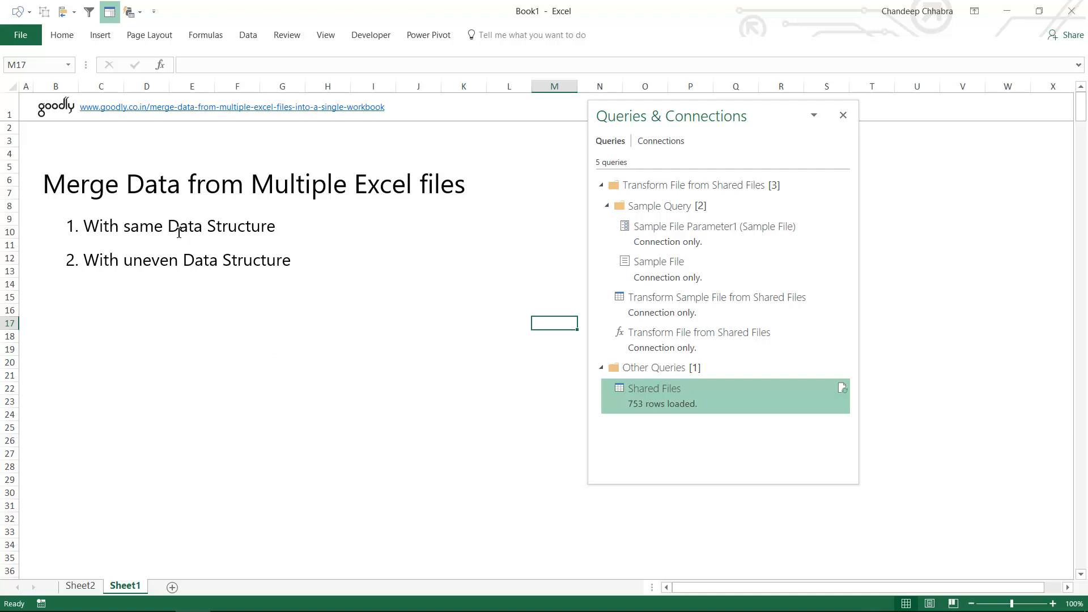
pyautogui.moveTo(212, 349)
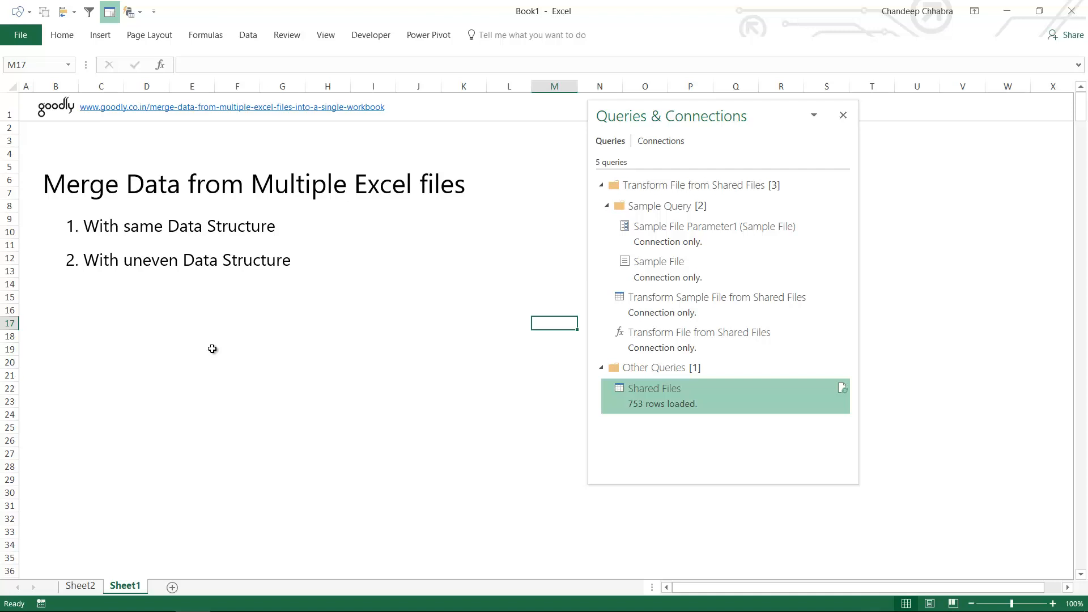
pyautogui.moveTo(196, 274)
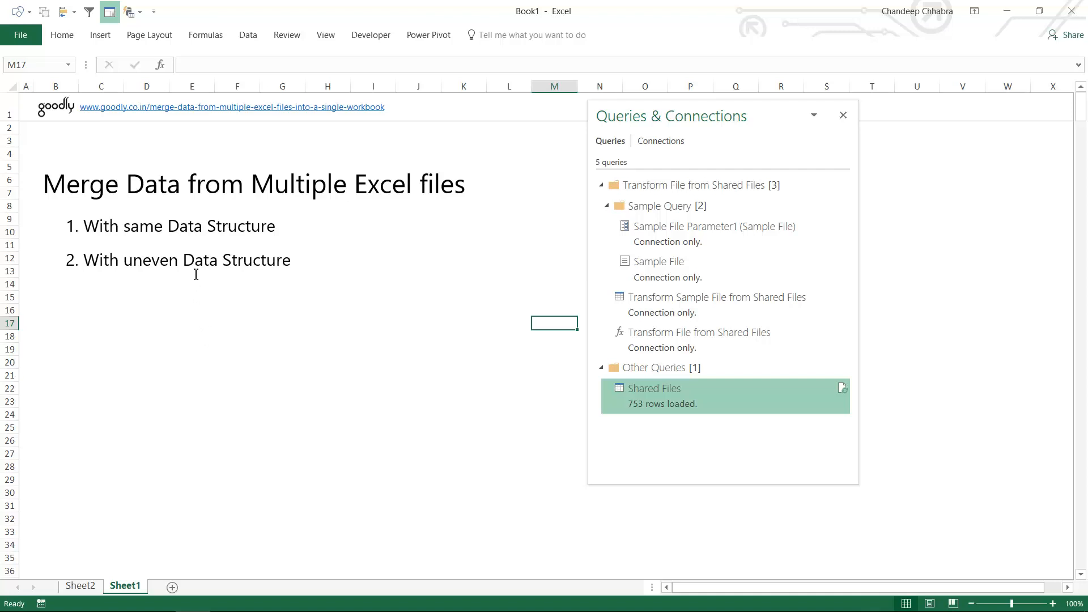